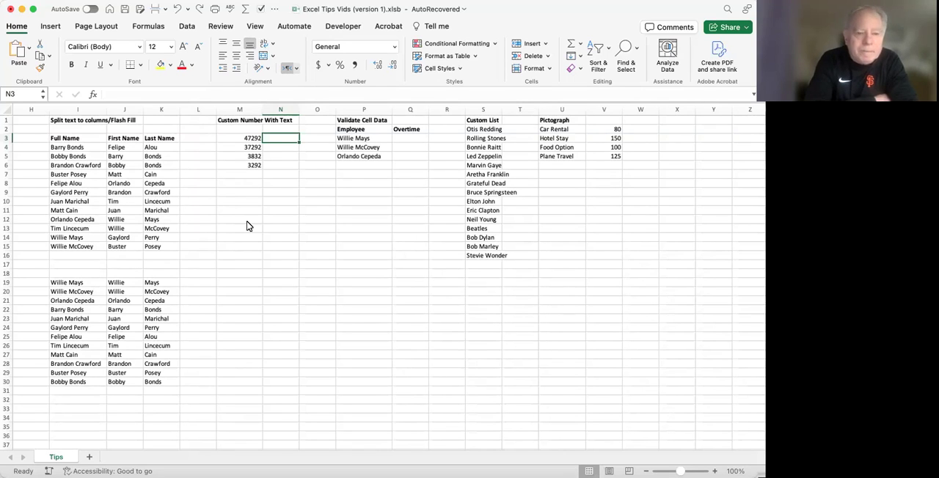
{"action": "mouse_move", "coordinate": [245, 198]}
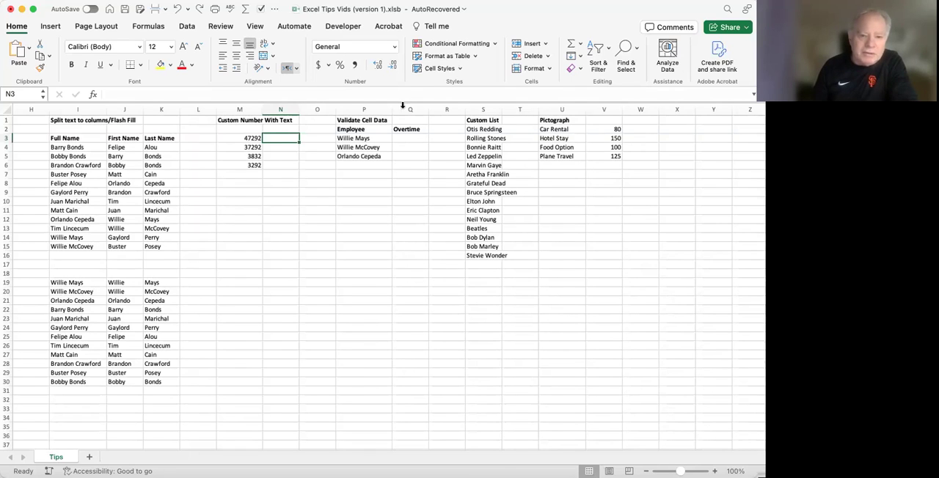
{"action": "mouse_move", "coordinate": [371, 83]}
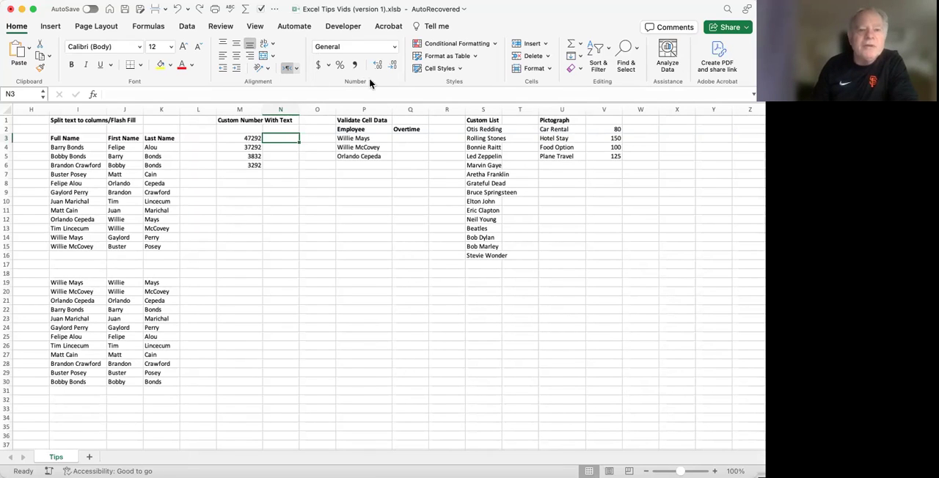
{"action": "mouse_move", "coordinate": [365, 53]}
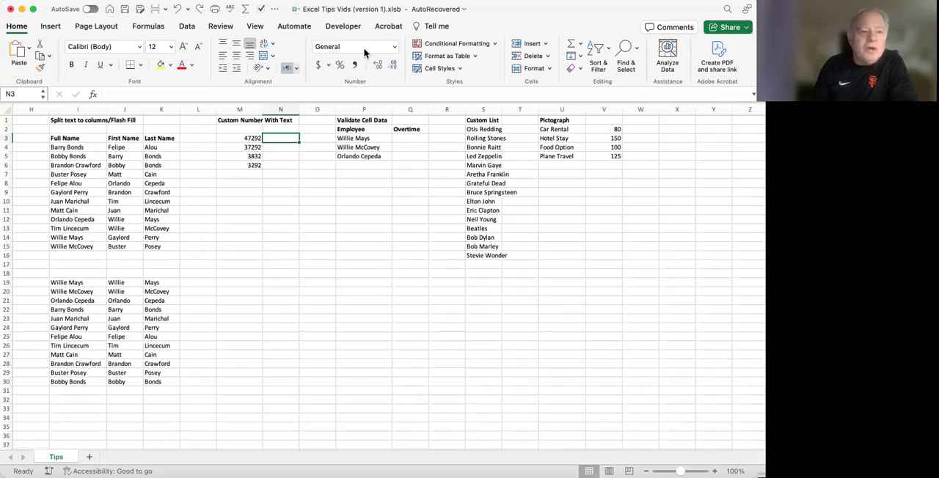
{"action": "mouse_move", "coordinate": [339, 80]}
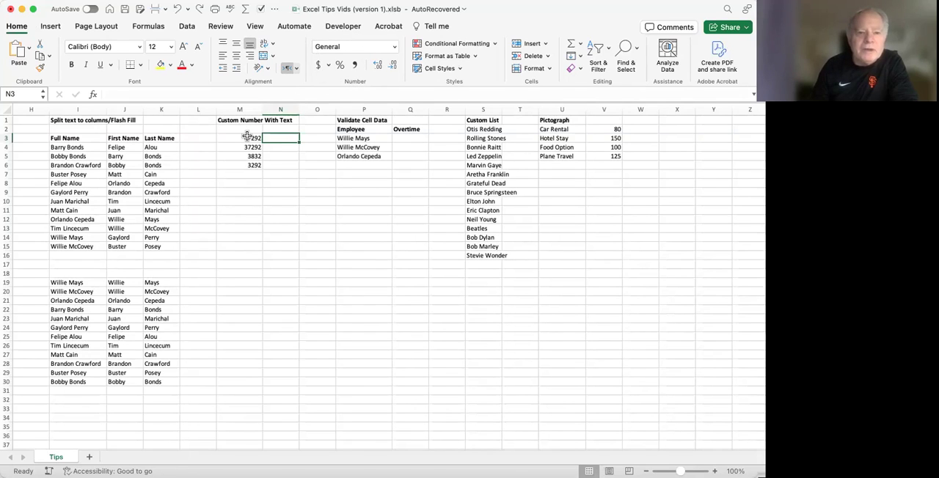
Give M3 and M4 accounting-style formats, showing 47,292.00 and 37,292.00.
{"action": "left_click", "coordinate": [240, 138]}
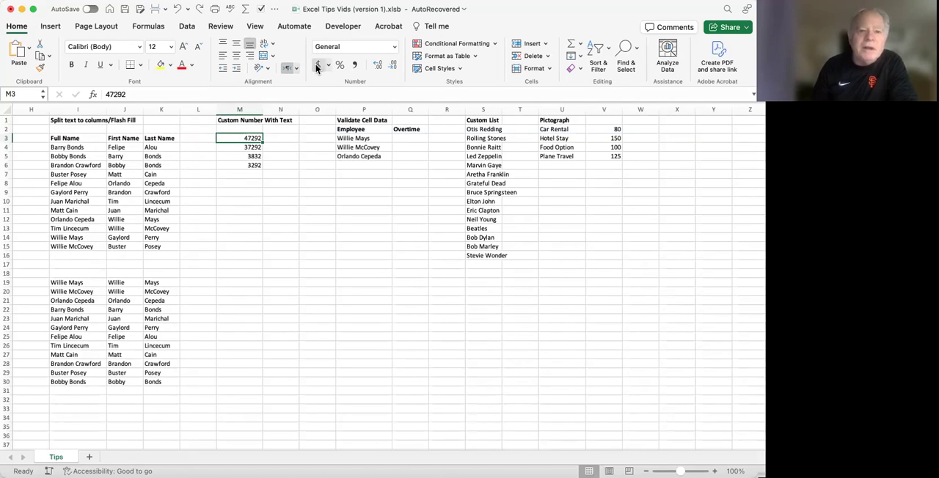
{"action": "left_click", "coordinate": [318, 65]}
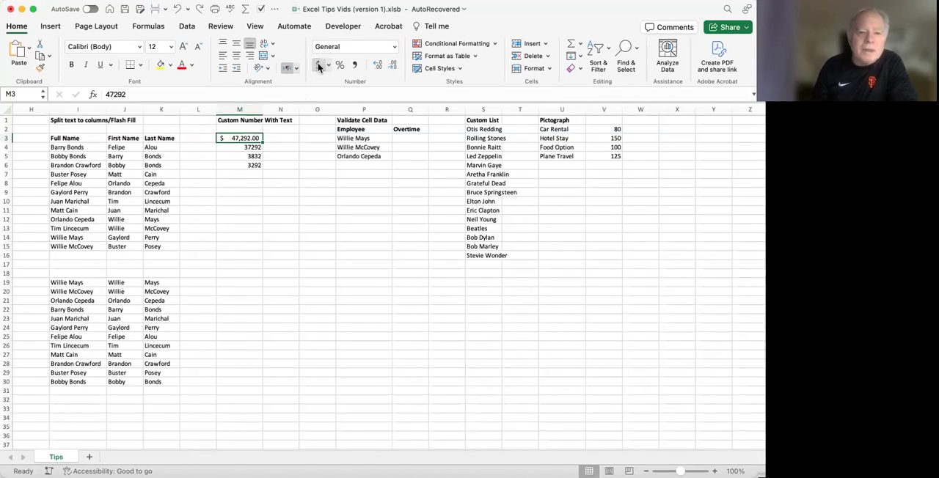
{"action": "left_click", "coordinate": [239, 147]}
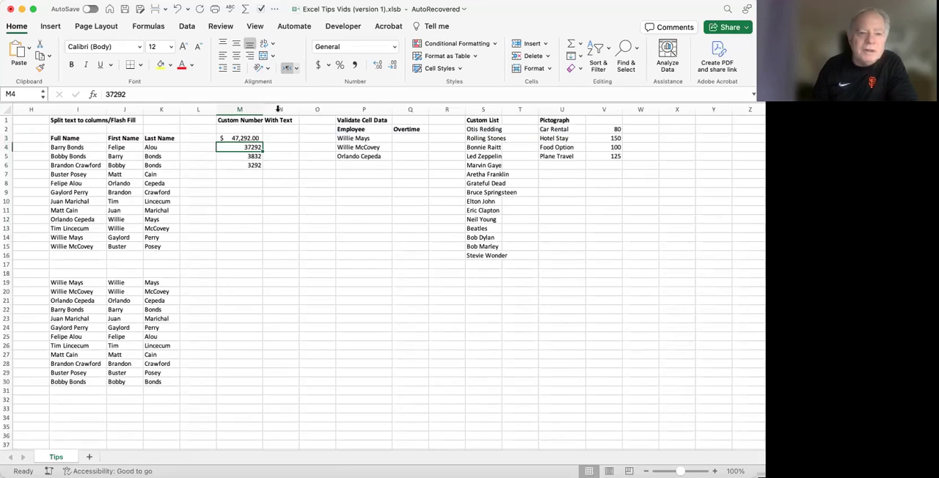
{"action": "left_click", "coordinate": [354, 47]}
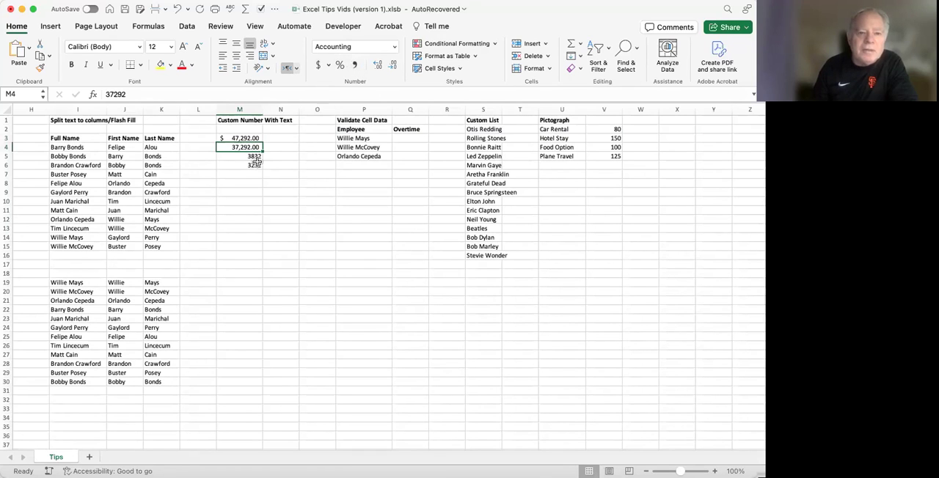
Format M5 as a Percentage, displaying 383200.00%.
{"action": "left_click", "coordinate": [239, 156]}
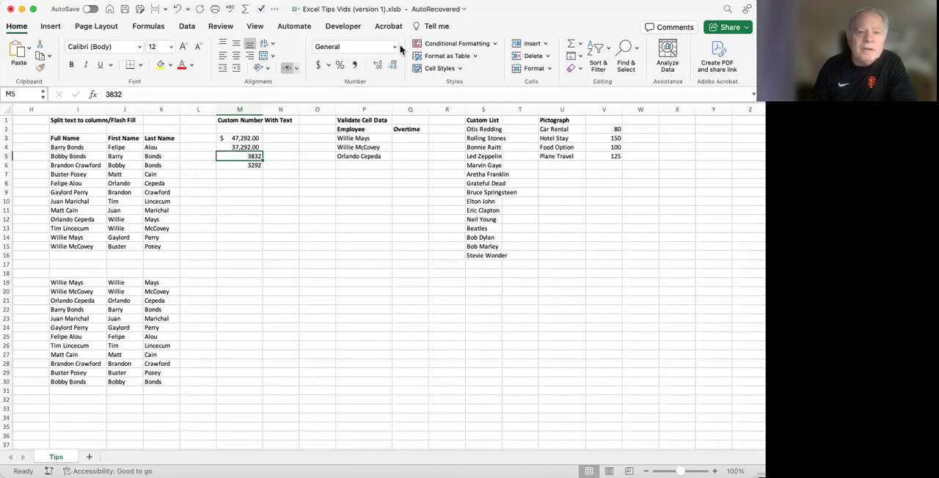
{"action": "left_click", "coordinate": [394, 46]}
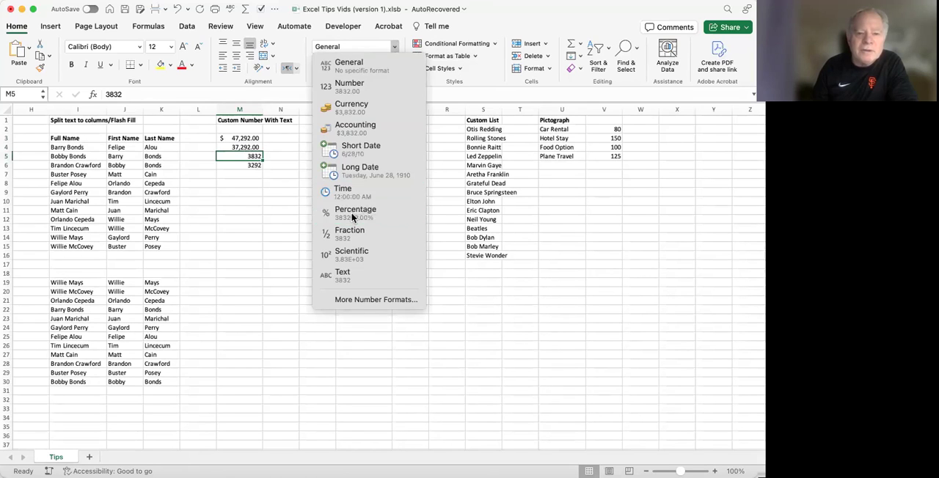
{"action": "left_click", "coordinate": [356, 213]}
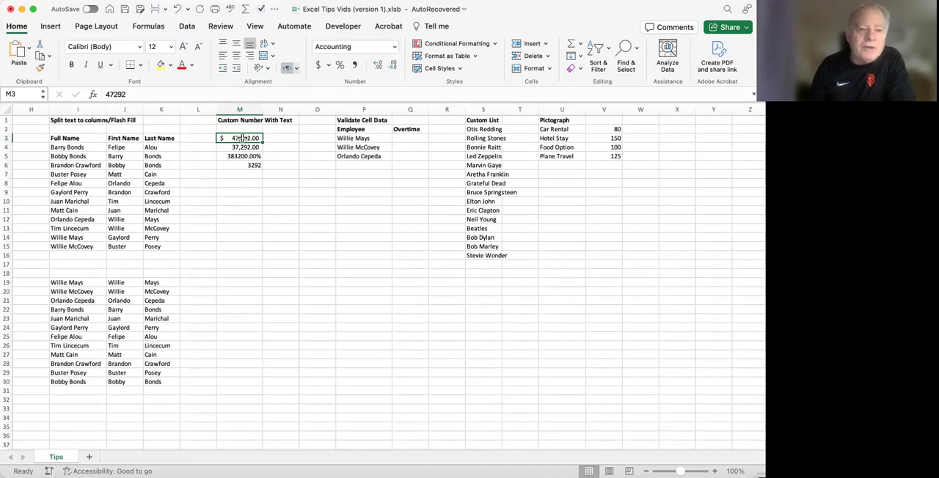
{"action": "mouse_move", "coordinate": [236, 192]}
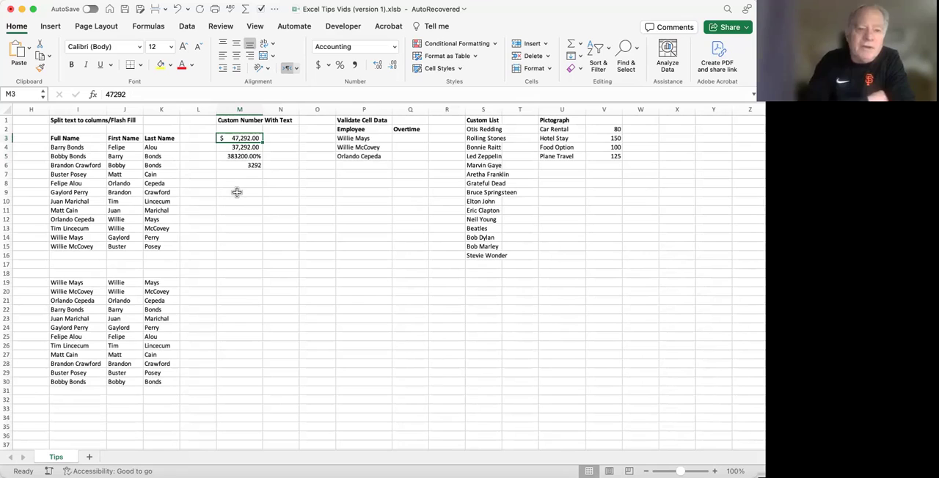
{"action": "mouse_move", "coordinate": [295, 175]}
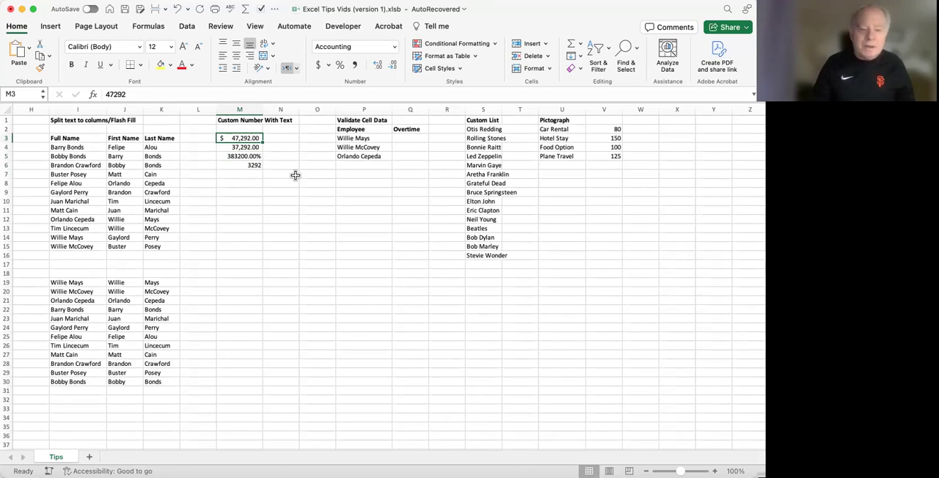
{"action": "type", "text": "900"}
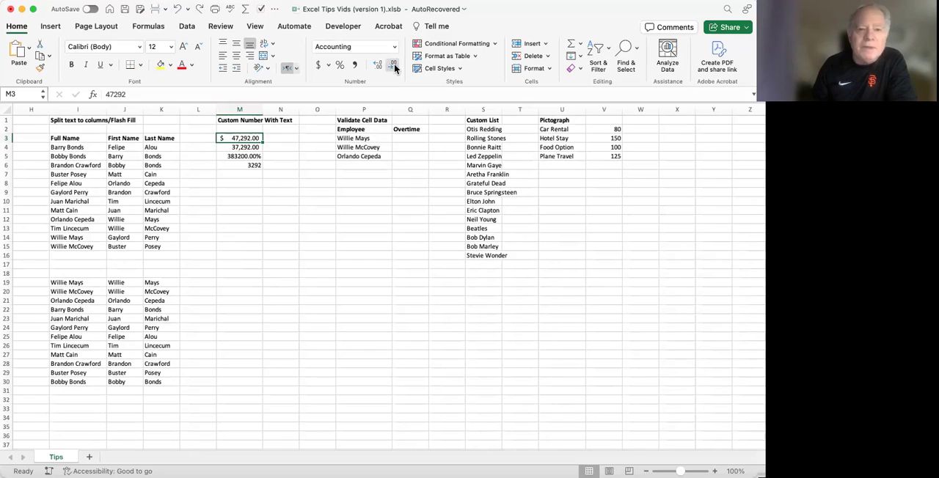
{"action": "mouse_move", "coordinate": [394, 66]}
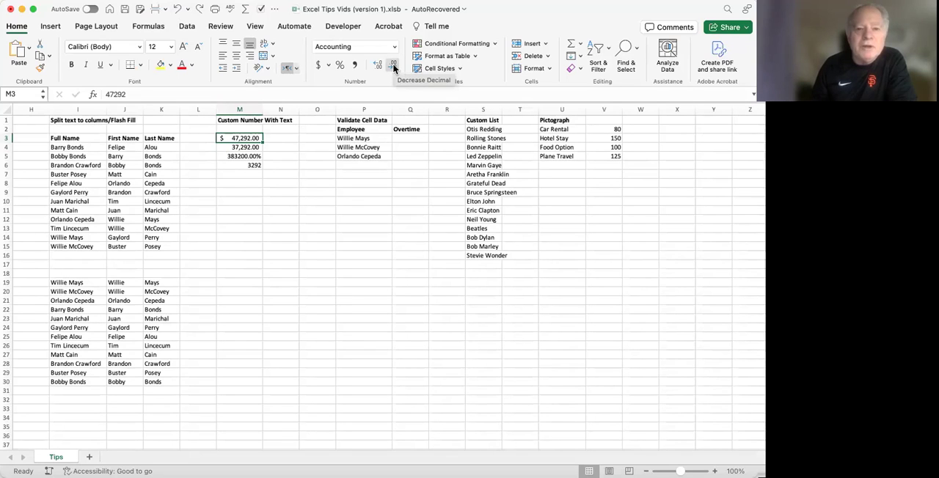
{"action": "left_click", "coordinate": [393, 65]}
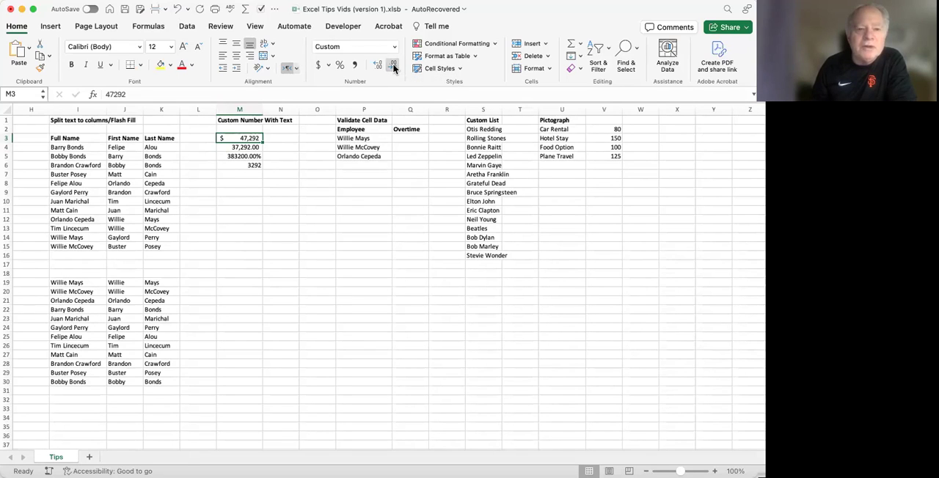
{"action": "left_click", "coordinate": [378, 66]}
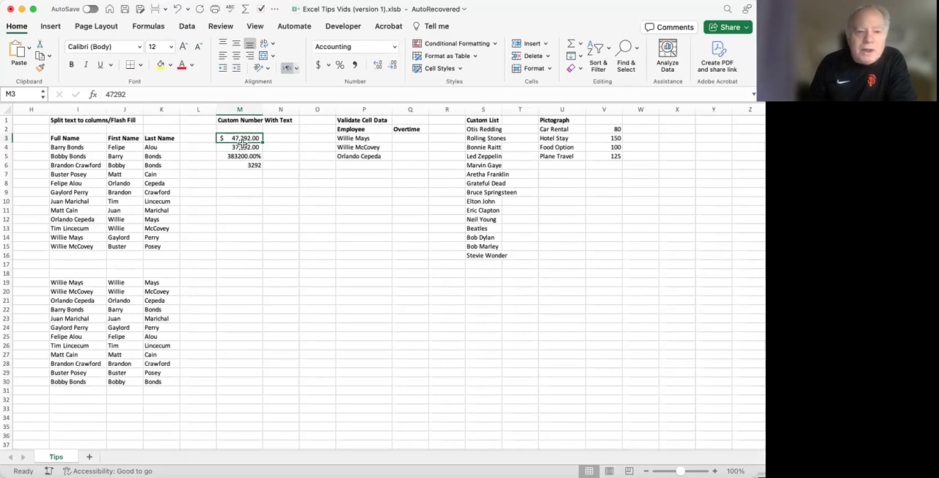
Reset M3:M6 to General format, reading 47292, 37292, 3832 and 3292.
{"action": "left_click_drag", "start_coordinate": [239, 138], "coordinate": [239, 165]}
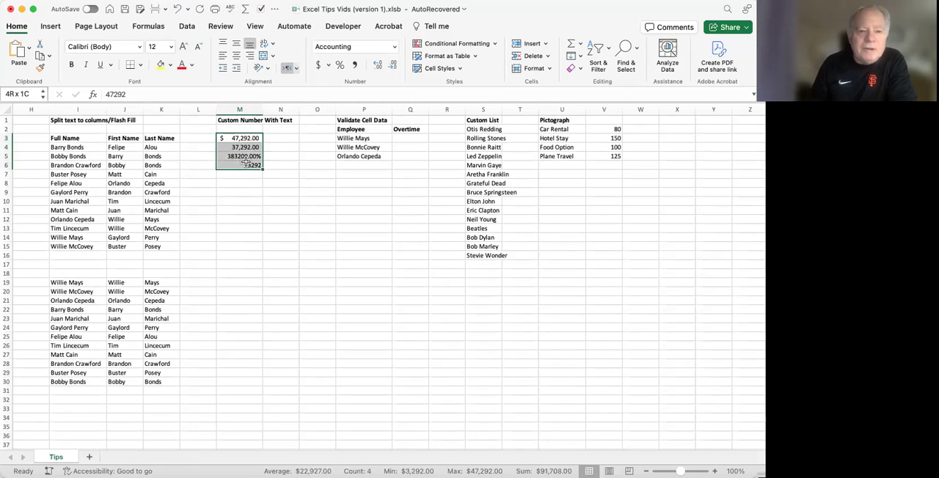
{"action": "left_click", "coordinate": [395, 46]}
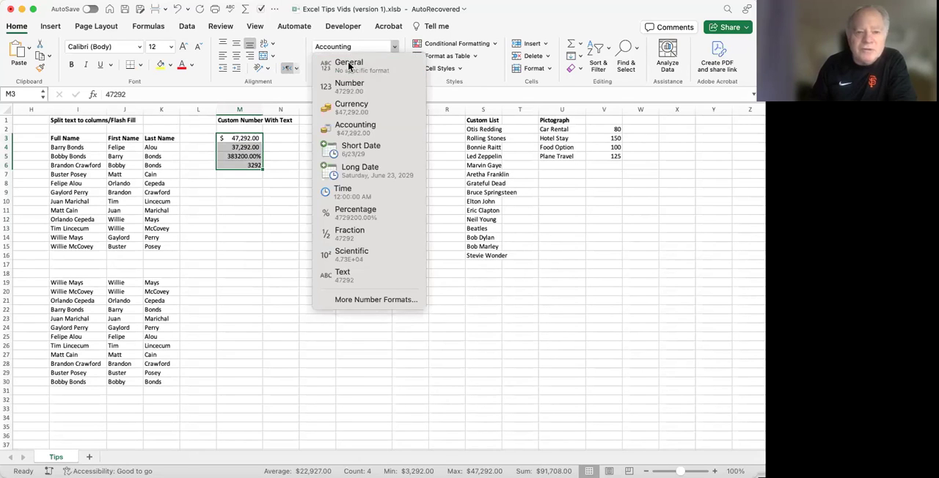
{"action": "left_click", "coordinate": [348, 63]}
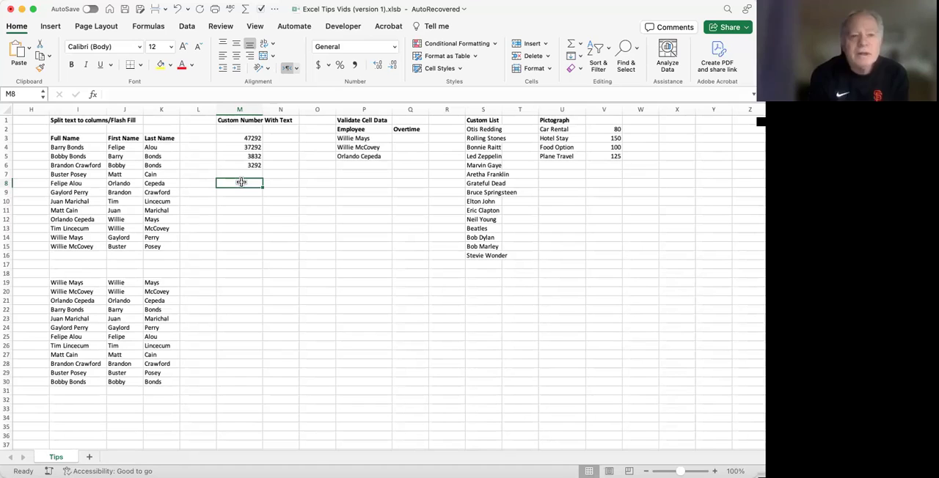
{"action": "mouse_move", "coordinate": [262, 190]}
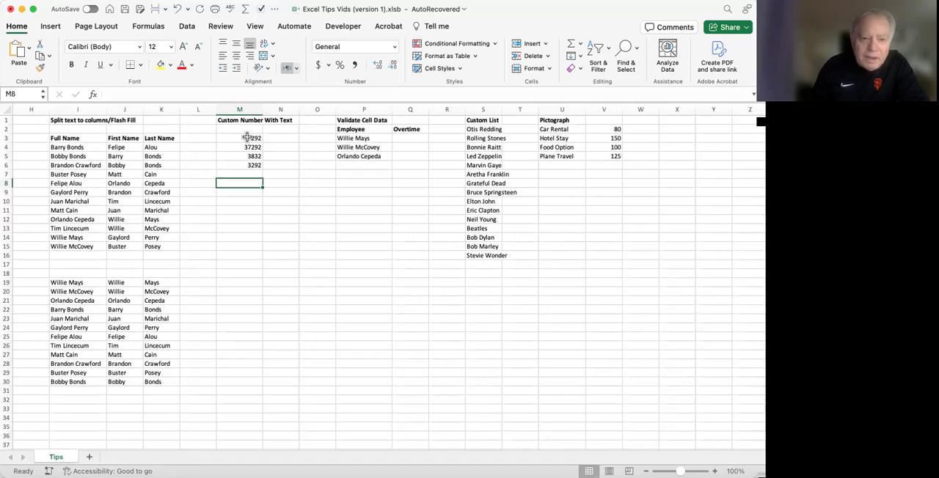
Try typing 'Dollars' into M3, leaving it holding plain 47292.
{"action": "left_click", "coordinate": [239, 138]}
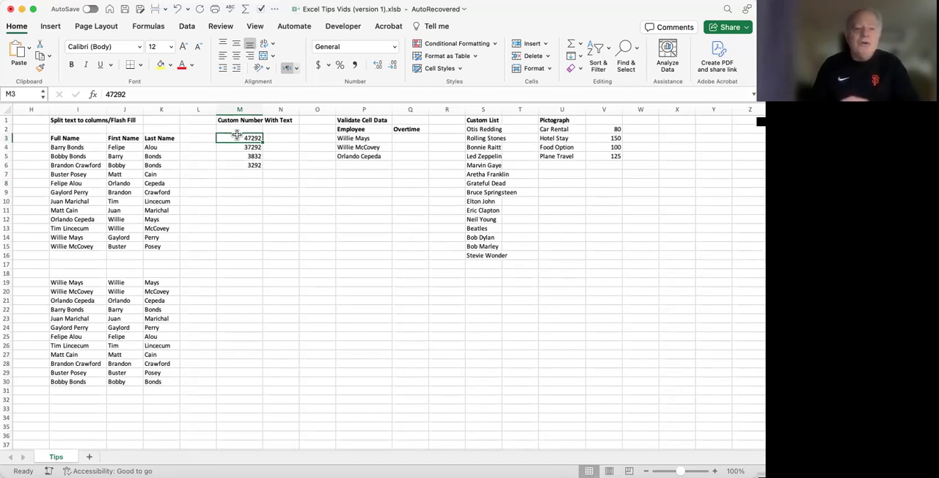
{"action": "mouse_move", "coordinate": [183, 125]}
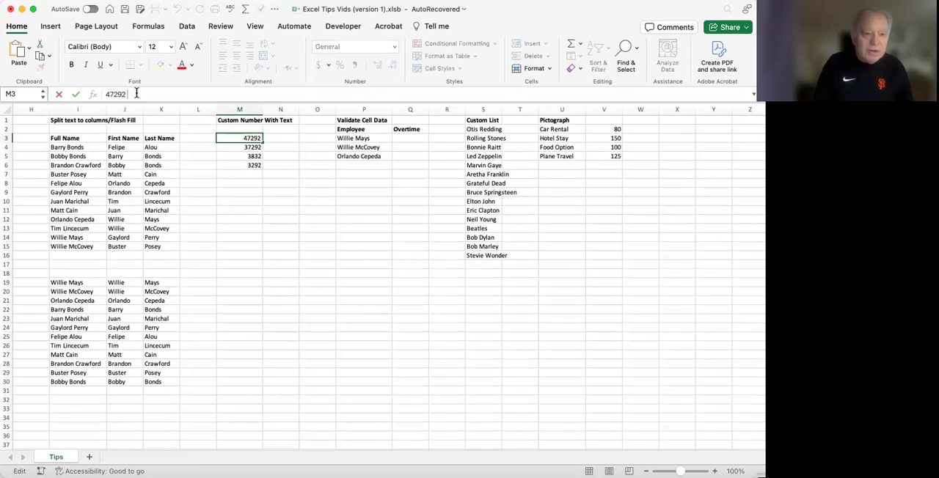
{"action": "type", "text": "Dollars"}
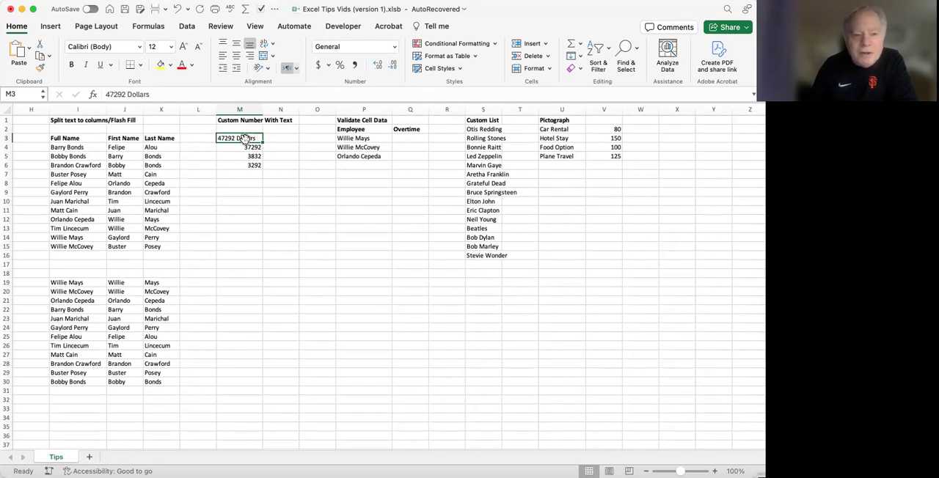
{"action": "left_click", "coordinate": [240, 147]}
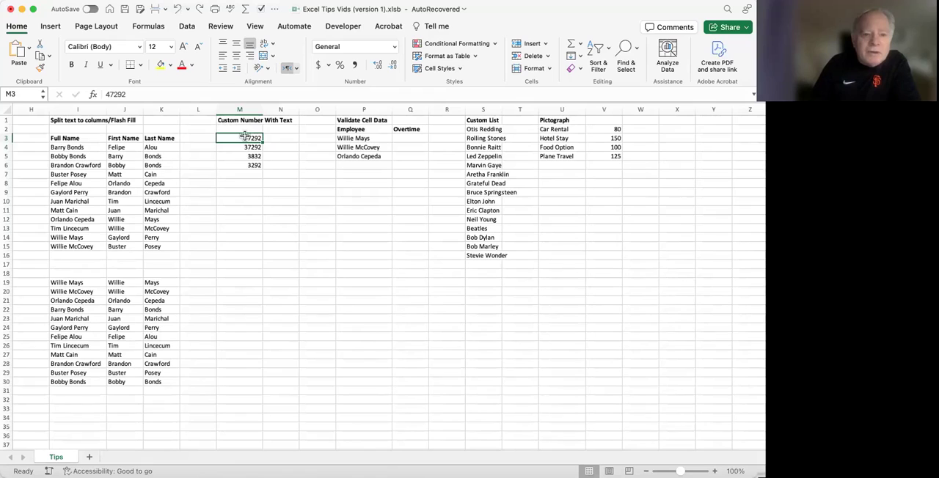
{"action": "left_click_drag", "start_coordinate": [239, 138], "coordinate": [239, 165]}
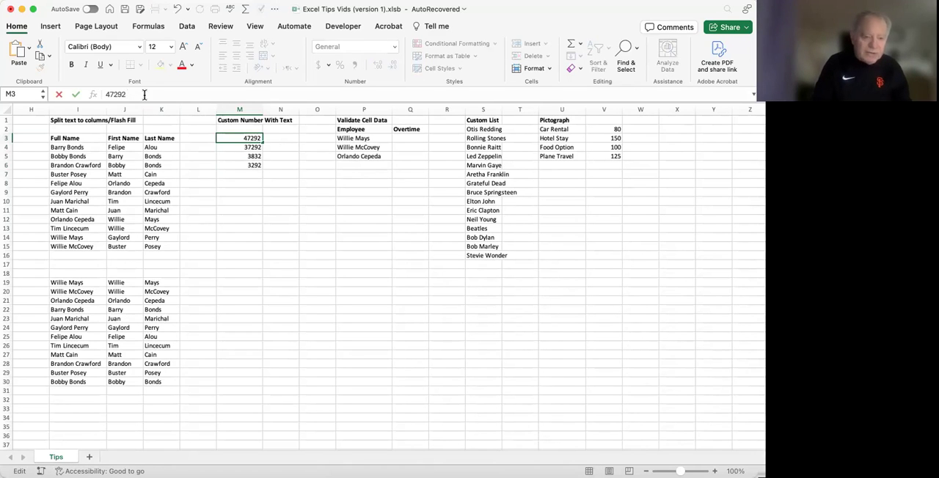
{"action": "key", "text": "Return"}
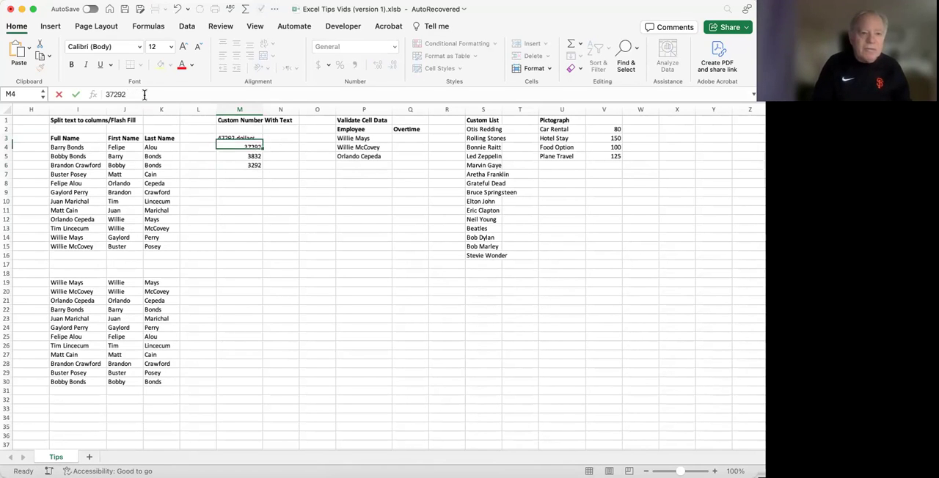
{"action": "left_click", "coordinate": [240, 138]}
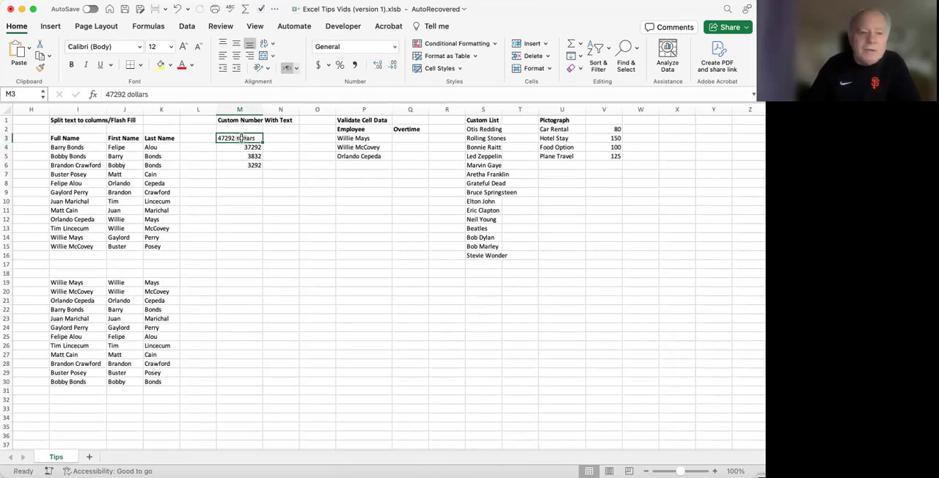
{"action": "left_click_drag", "start_coordinate": [239, 138], "coordinate": [239, 165]}
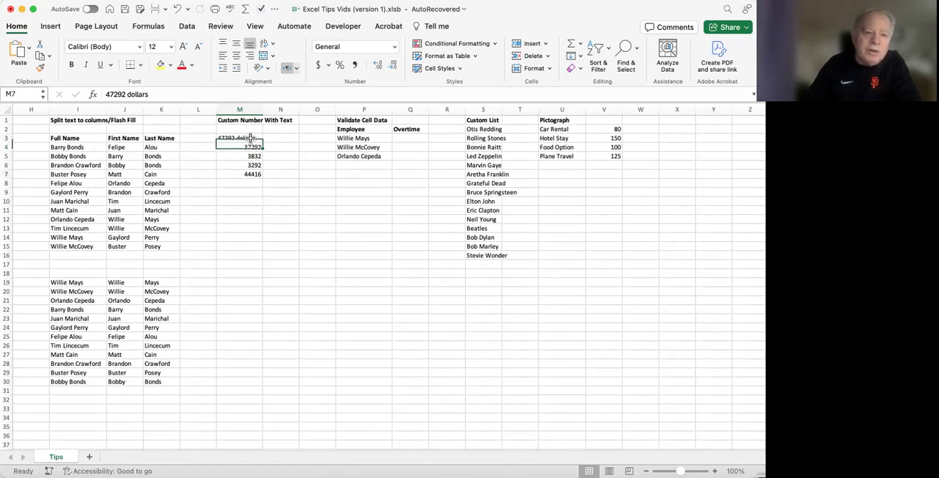
{"action": "left_click", "coordinate": [239, 138]}
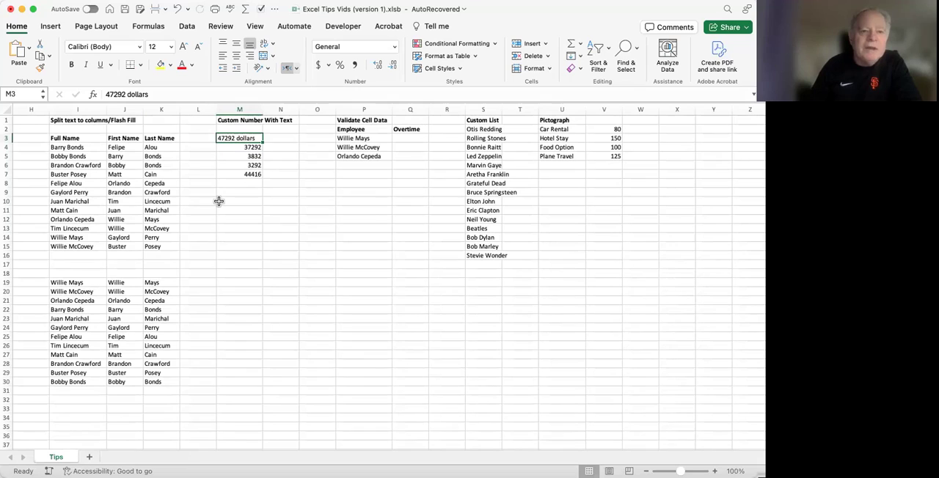
{"action": "mouse_move", "coordinate": [176, 66]}
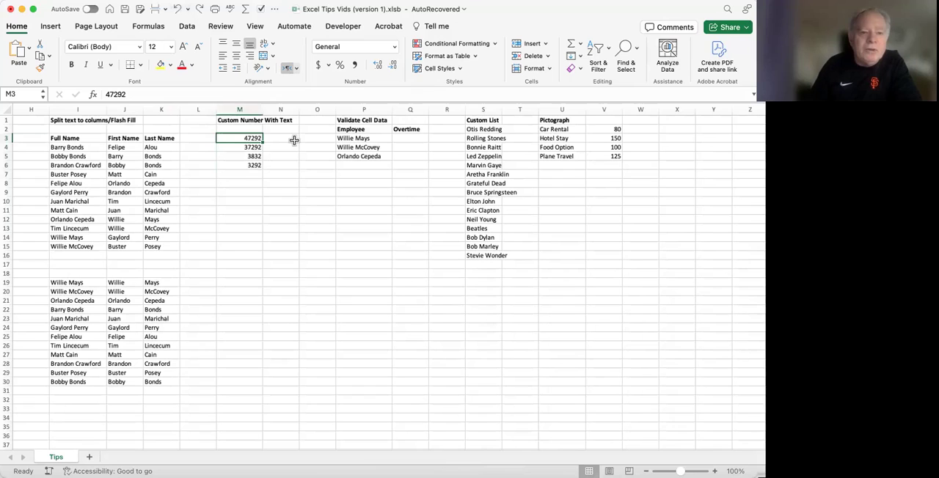
Enter 'Dollars' in N3 and fill it down to N6 beside each number.
{"action": "left_click", "coordinate": [280, 138]}
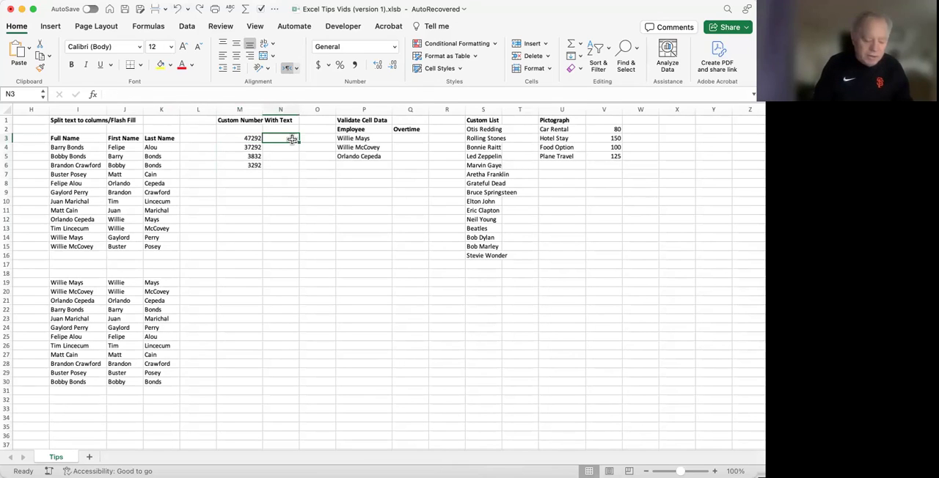
{"action": "type", "text": "Dollars"}
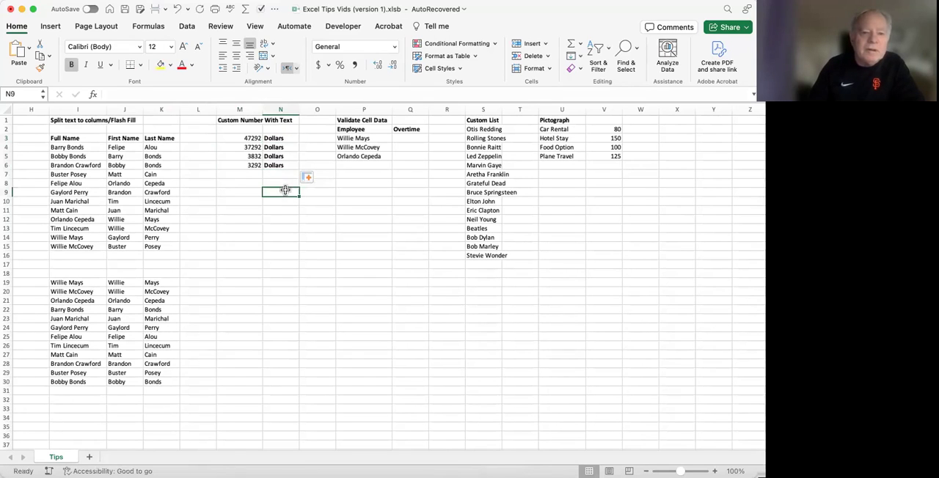
{"action": "left_click_drag", "start_coordinate": [281, 138], "coordinate": [280, 146]}
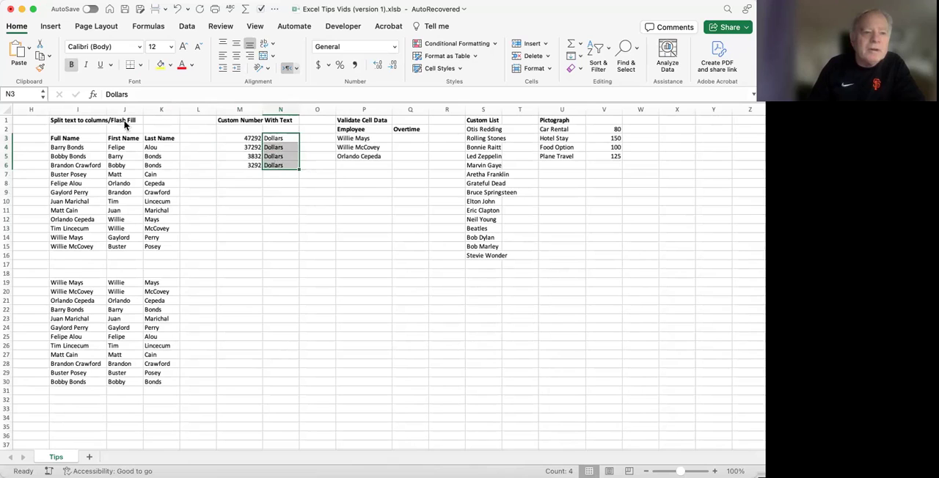
{"action": "left_click", "coordinate": [198, 211]}
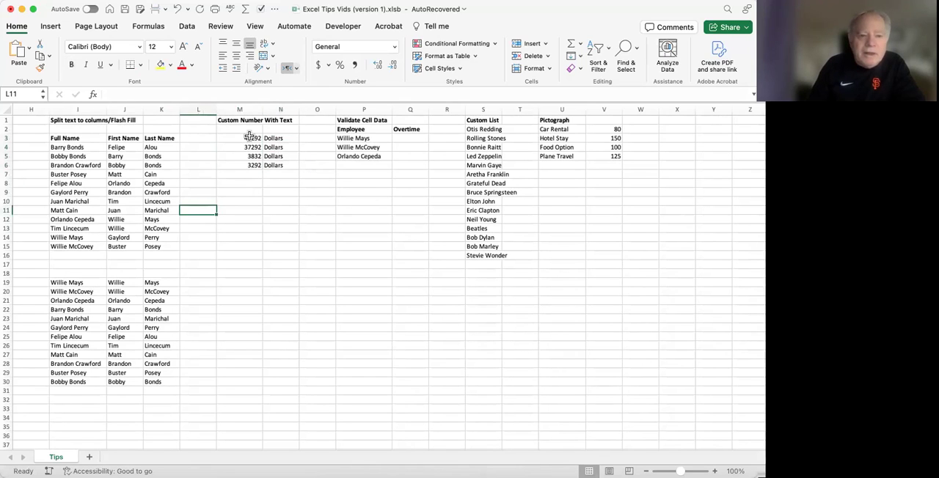
{"action": "left_click_drag", "start_coordinate": [239, 138], "coordinate": [240, 165]}
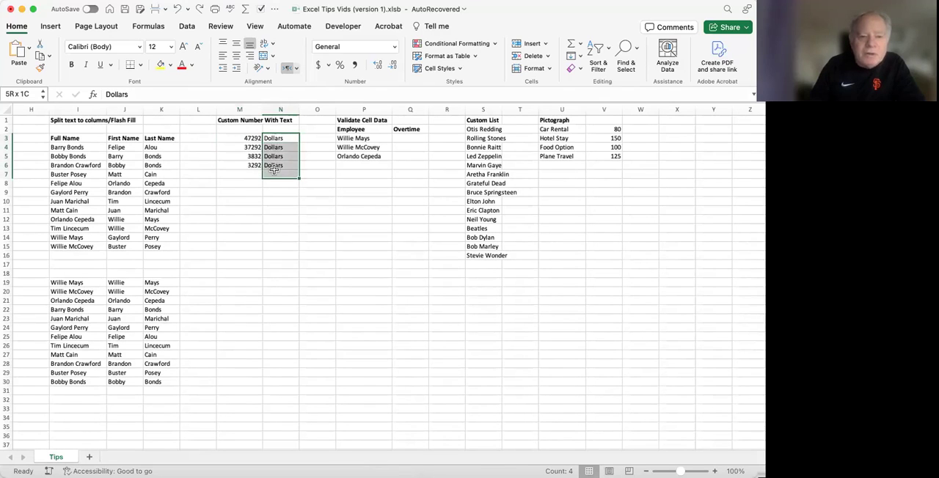
Delete the 'Dollars' labels from N3:N6.
{"action": "key", "text": "Delete"}
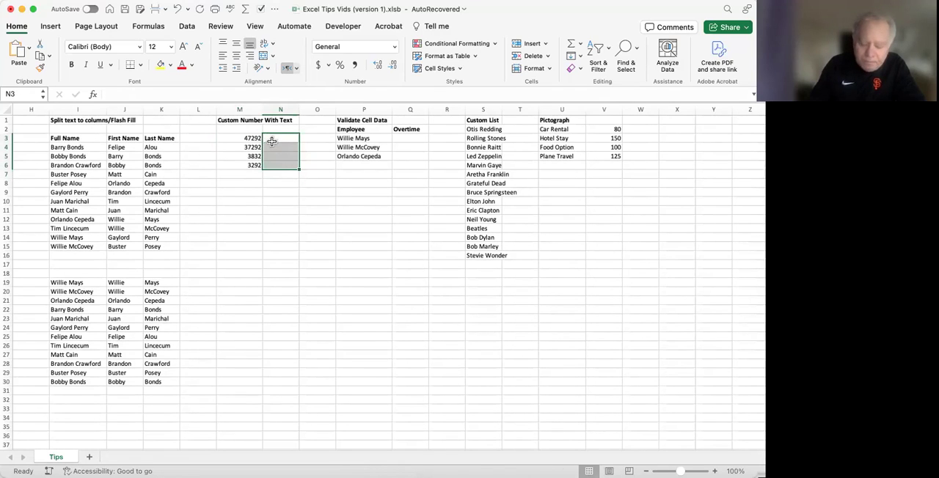
{"action": "left_click", "coordinate": [280, 138]}
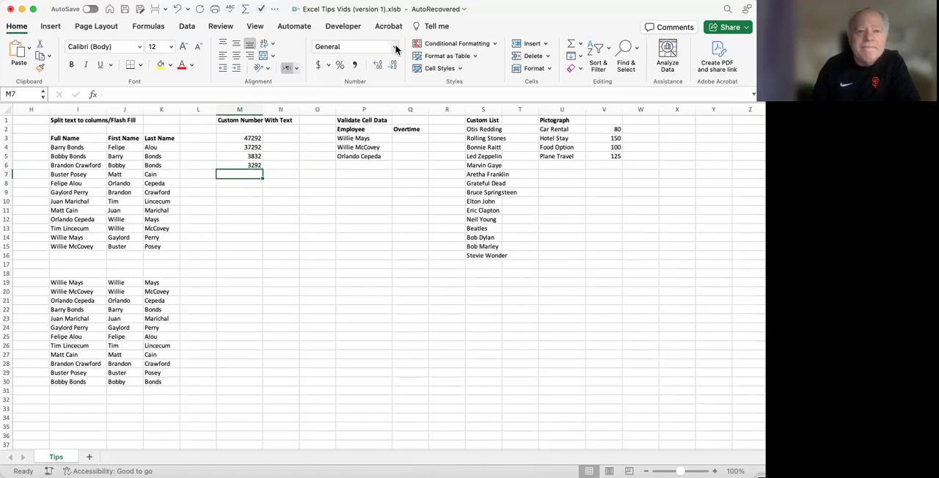
{"action": "mouse_move", "coordinate": [348, 66]}
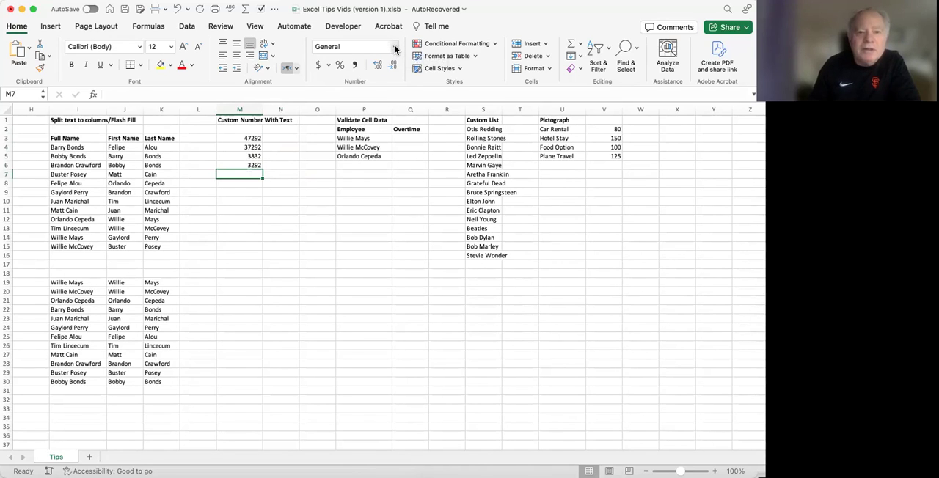
Open Format Cells for M7 and view the Special formats like ZIP Code.
{"action": "left_click", "coordinate": [395, 46]}
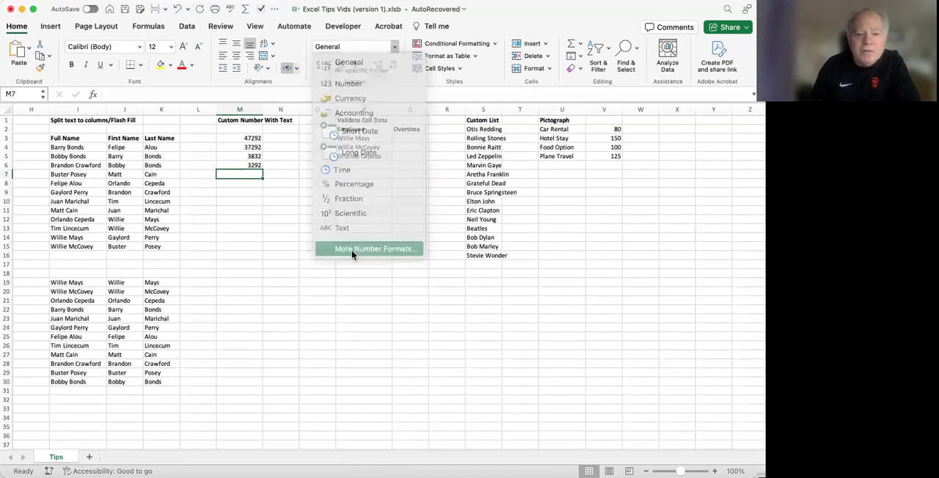
{"action": "left_click", "coordinate": [375, 249]}
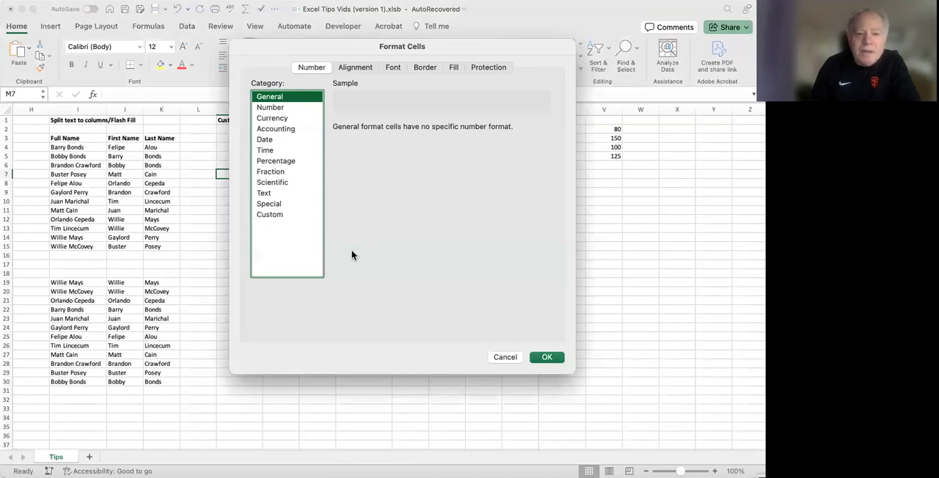
{"action": "mouse_move", "coordinate": [286, 233]}
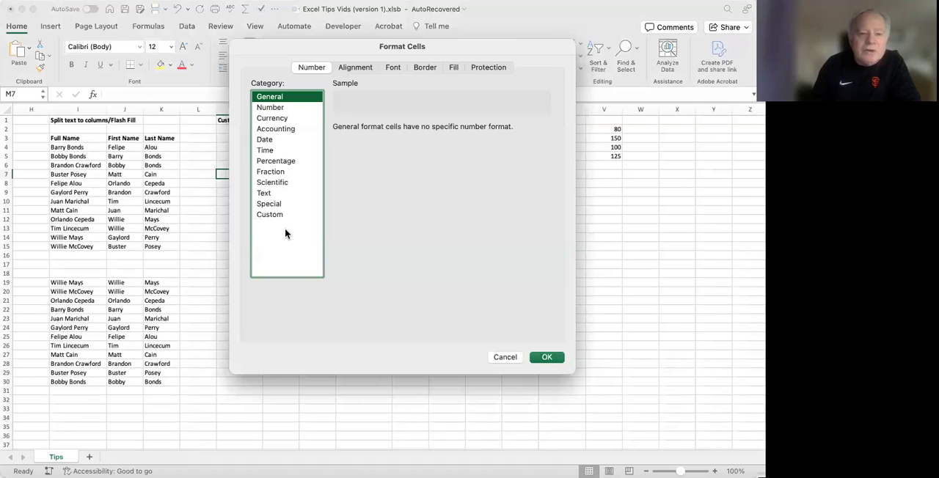
{"action": "left_click", "coordinate": [268, 204]}
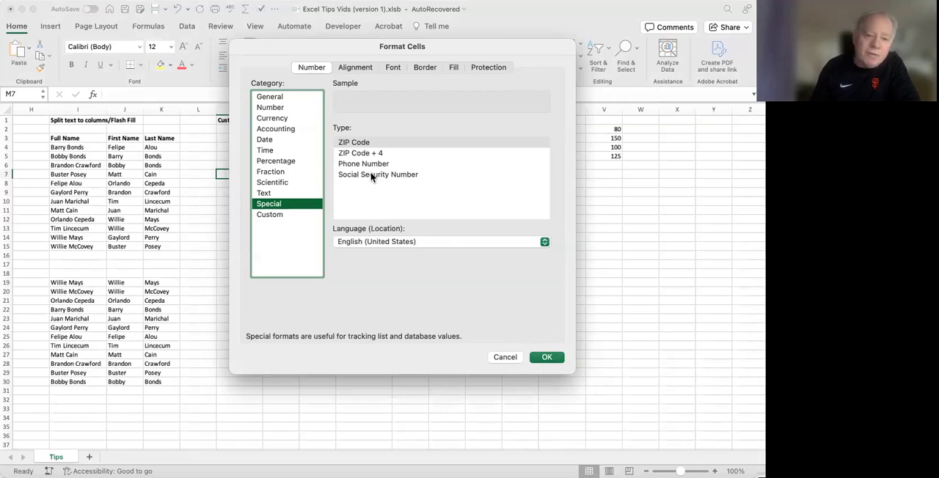
In the Custom category, choose #,##0.00 as the starting format code.
{"action": "left_click", "coordinate": [271, 214]}
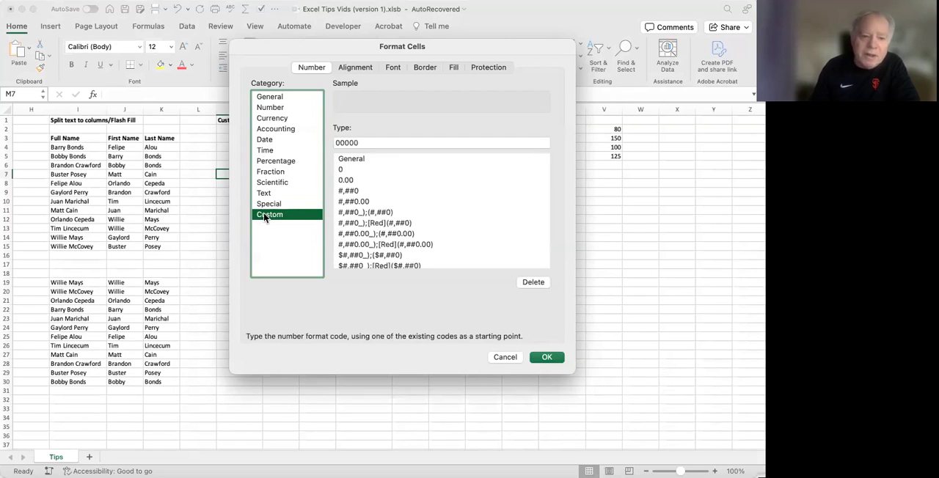
{"action": "scroll", "scroll_direction": "down", "scroll_amount": 3}
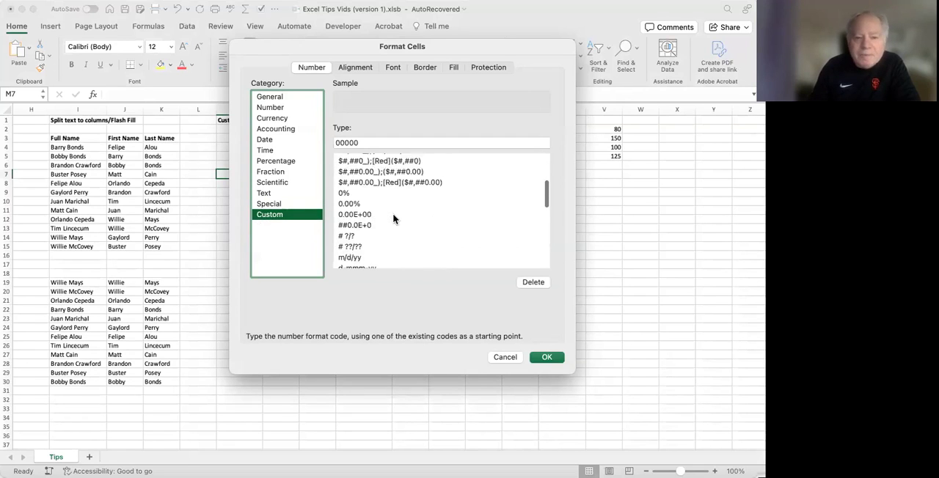
{"action": "scroll", "scroll_direction": "down", "scroll_amount": 3}
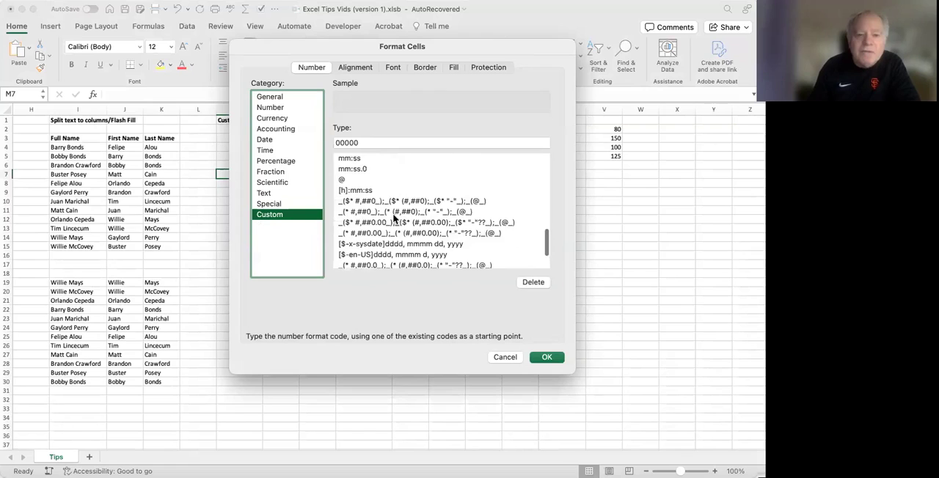
{"action": "scroll", "scroll_direction": "up", "scroll_amount": 3}
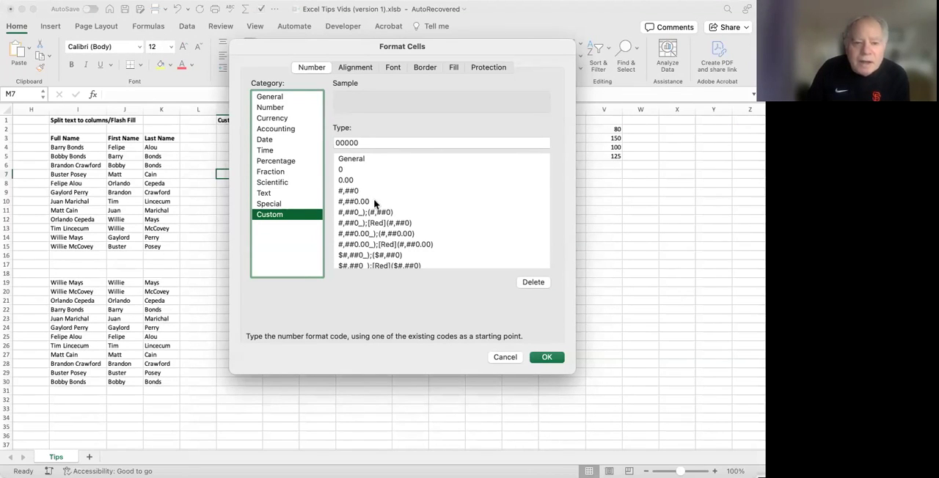
{"action": "left_click", "coordinate": [348, 190]}
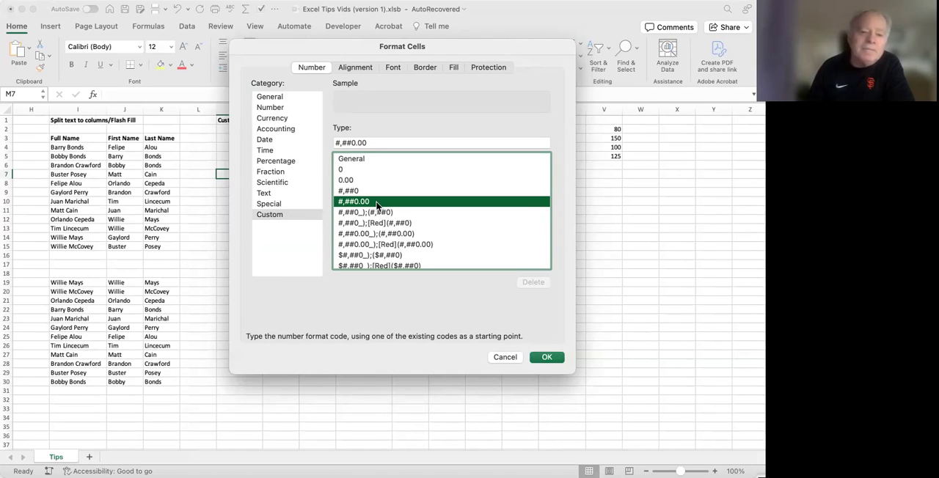
{"action": "mouse_move", "coordinate": [352, 206]}
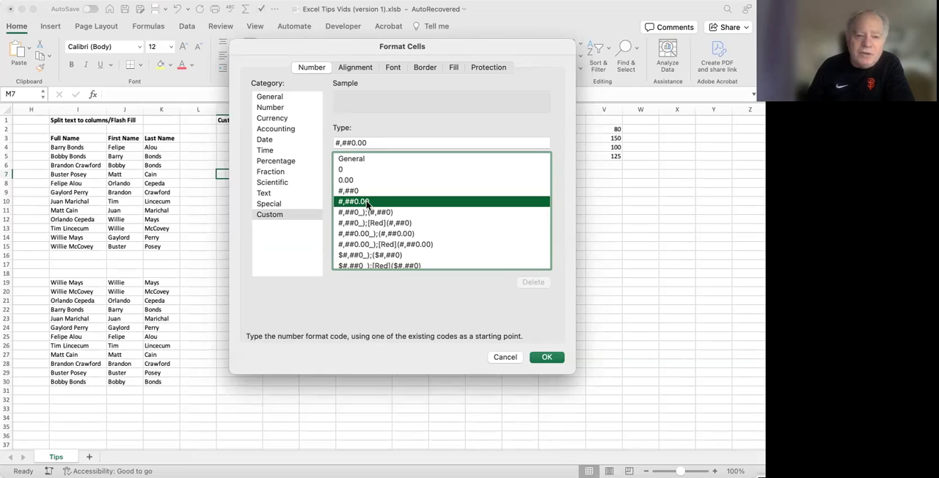
{"action": "mouse_move", "coordinate": [374, 180]}
{"action": "type", "text": "\""}
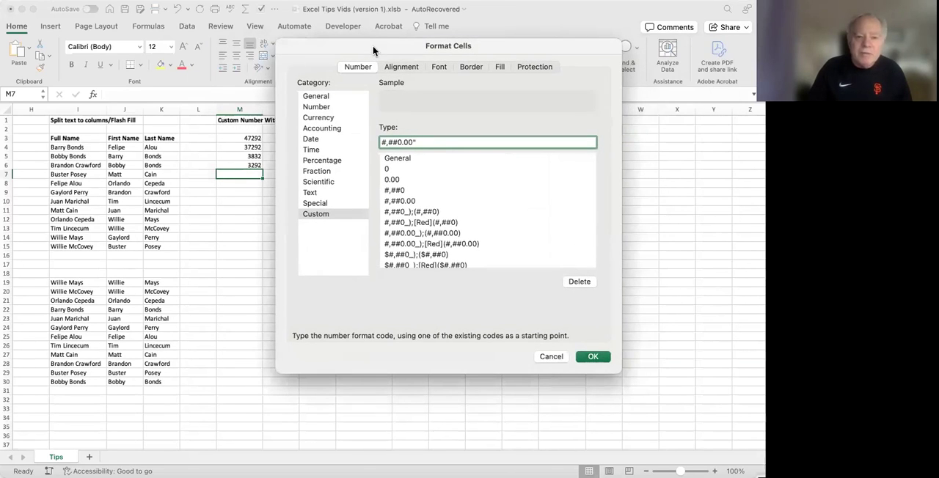
Create the custom format #,##0.00" Bugs" on M7 and confirm it.
{"action": "type", "text": "Bug"}
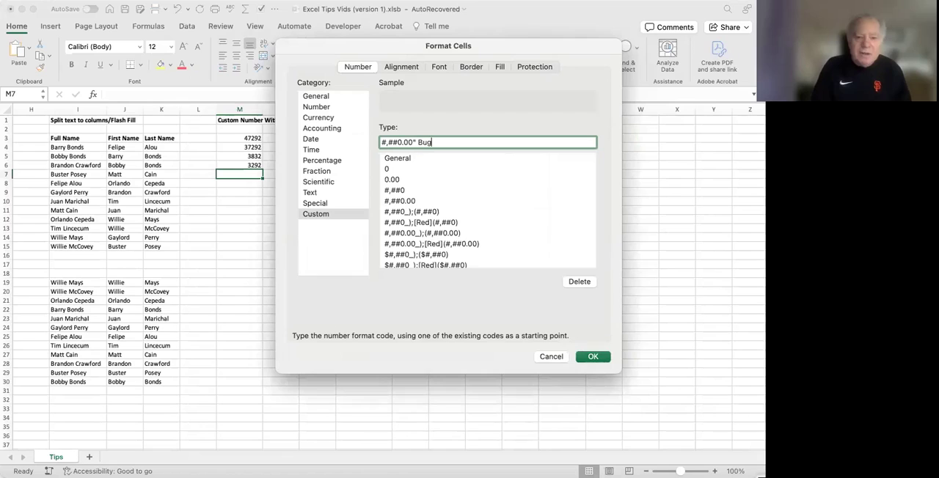
{"action": "type", "text": "s"}
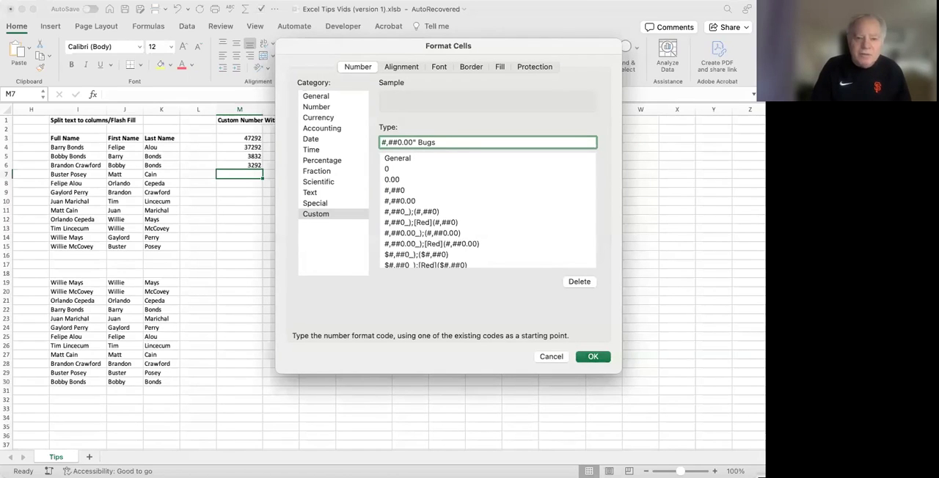
{"action": "type", "text": "\""}
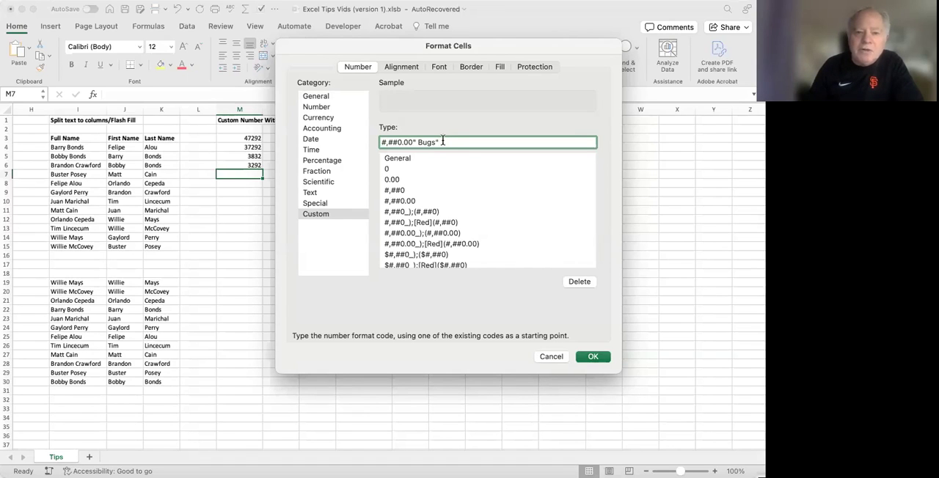
{"action": "key", "text": "Backspace"}
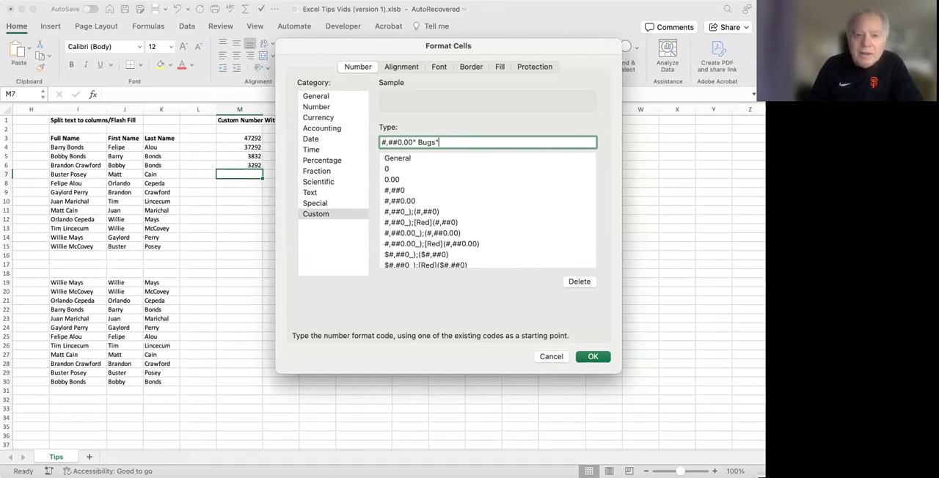
{"action": "left_click", "coordinate": [593, 357]}
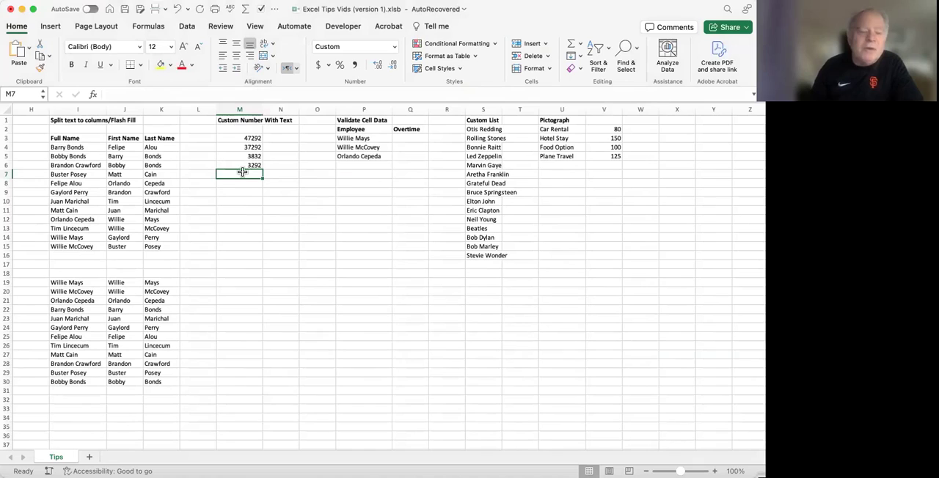
{"action": "mouse_move", "coordinate": [306, 193]}
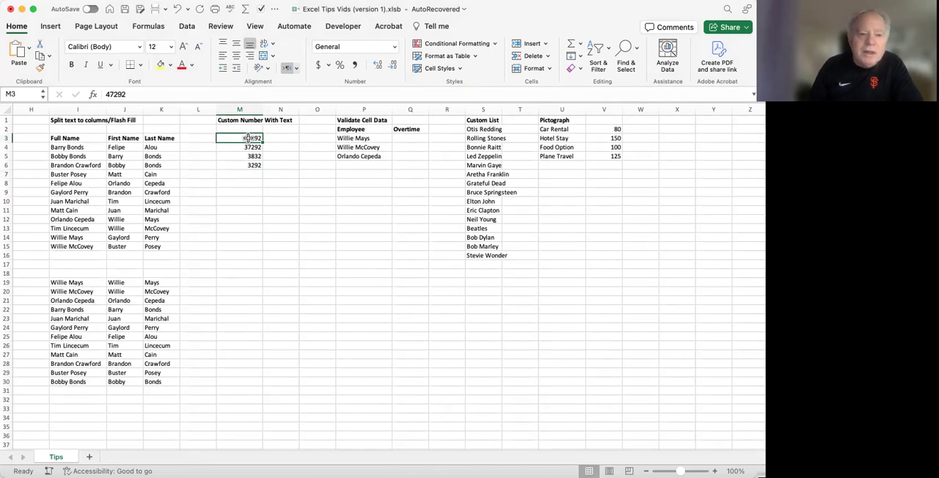
Apply the custom Bugs format to M3:M6, showing 47,292.00 Bugs through 3,292.00 Bugs.
{"action": "left_click_drag", "start_coordinate": [240, 138], "coordinate": [240, 165]}
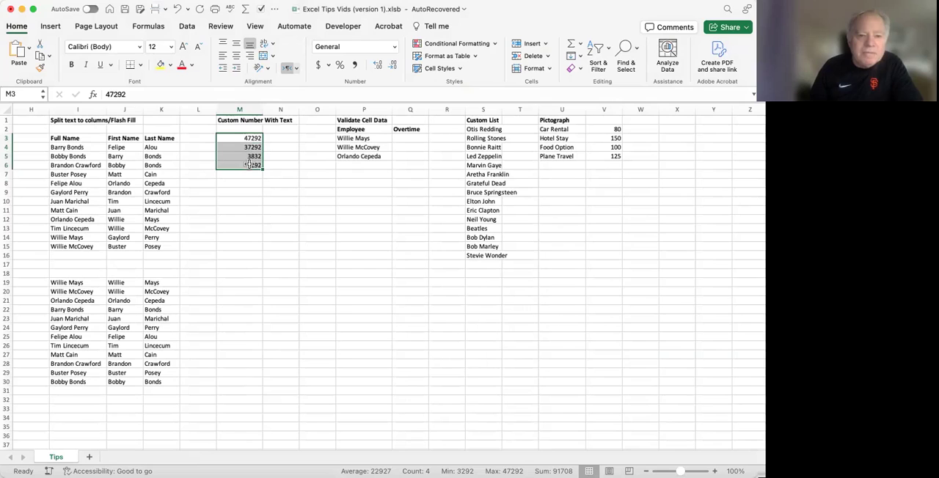
{"action": "left_click", "coordinate": [394, 47]}
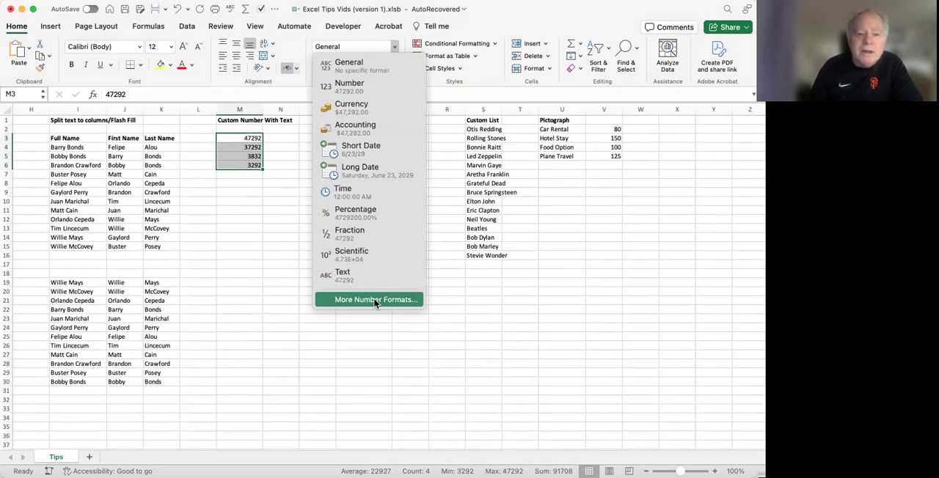
{"action": "left_click", "coordinate": [375, 300]}
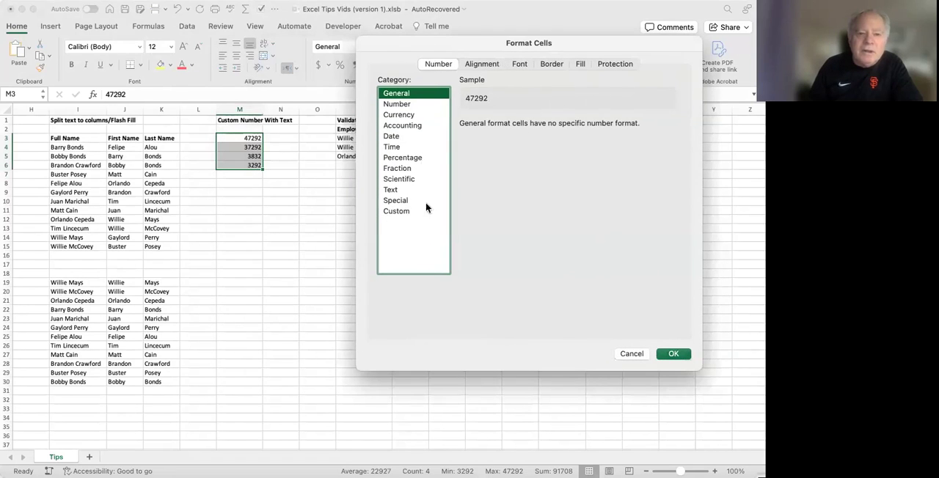
{"action": "left_click", "coordinate": [397, 211]}
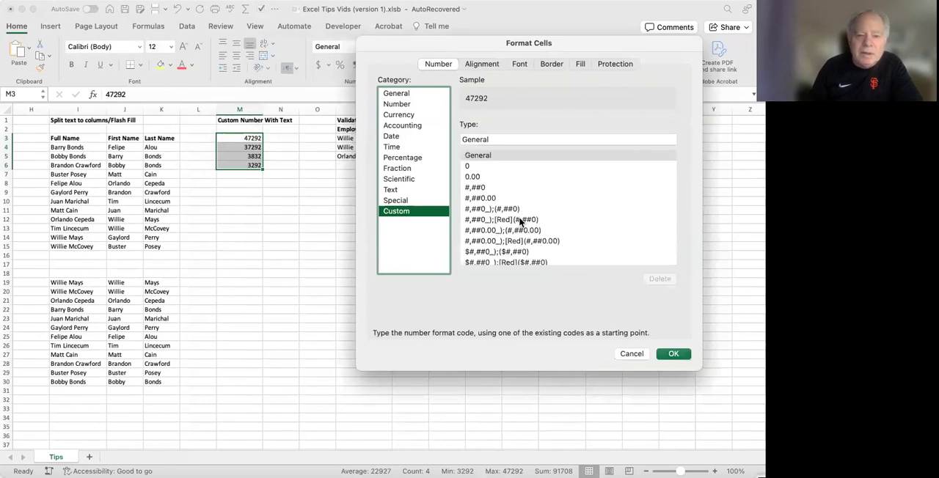
{"action": "scroll", "scroll_direction": "down", "scroll_amount": 3}
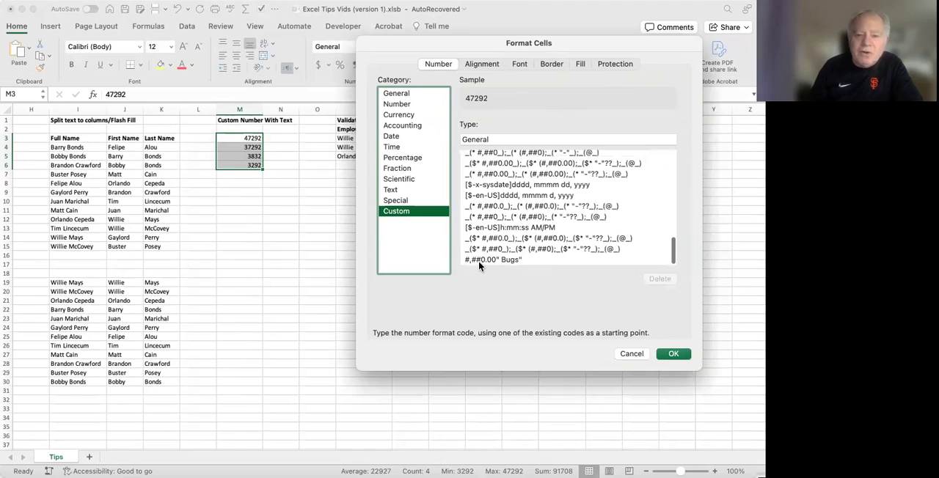
{"action": "left_click", "coordinate": [491, 260]}
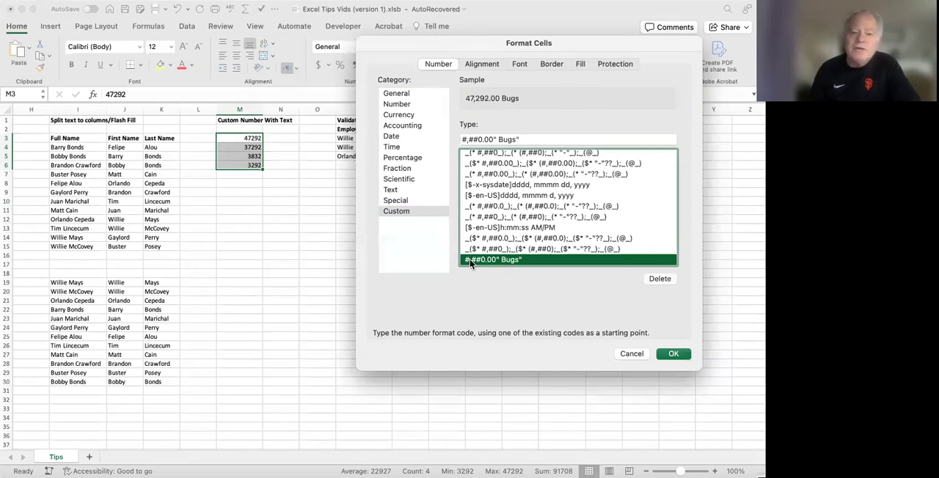
{"action": "mouse_move", "coordinate": [673, 332]}
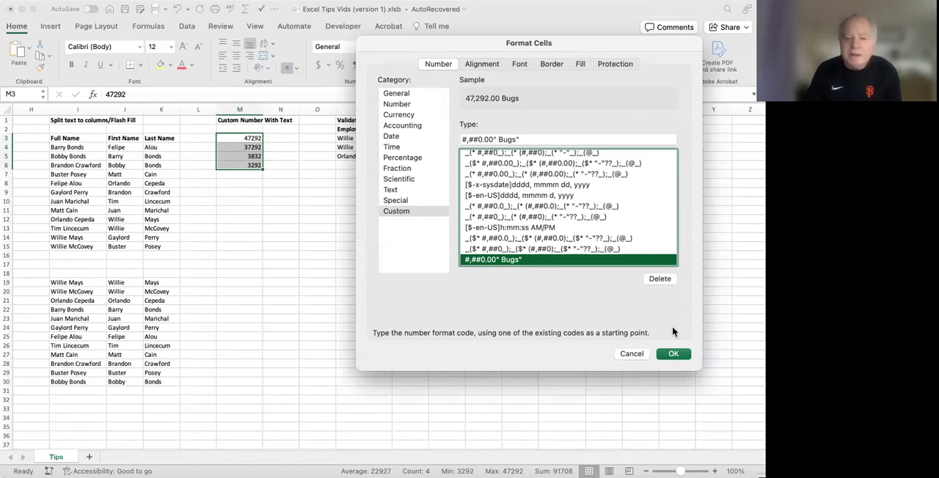
{"action": "left_click", "coordinate": [673, 354]}
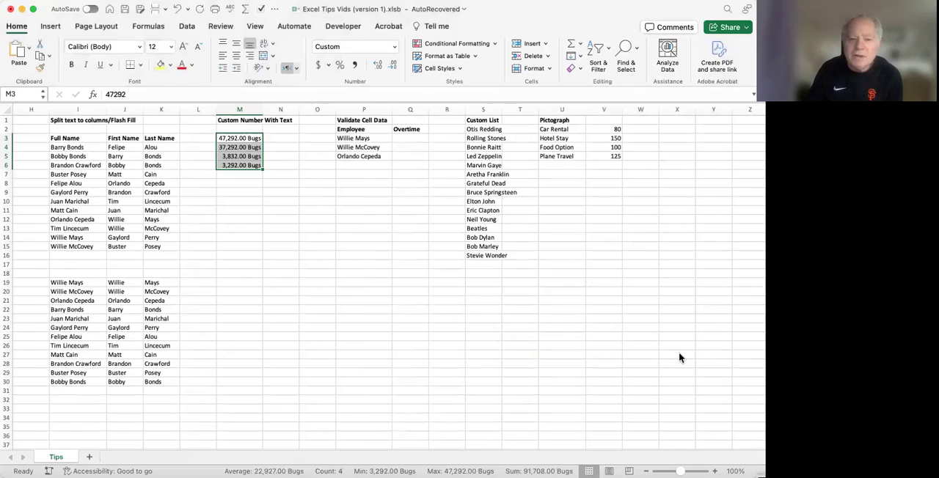
AutoSum M3:M6 into M7, giving a total of 91,708.00 Bugs.
{"action": "left_click", "coordinate": [281, 220]}
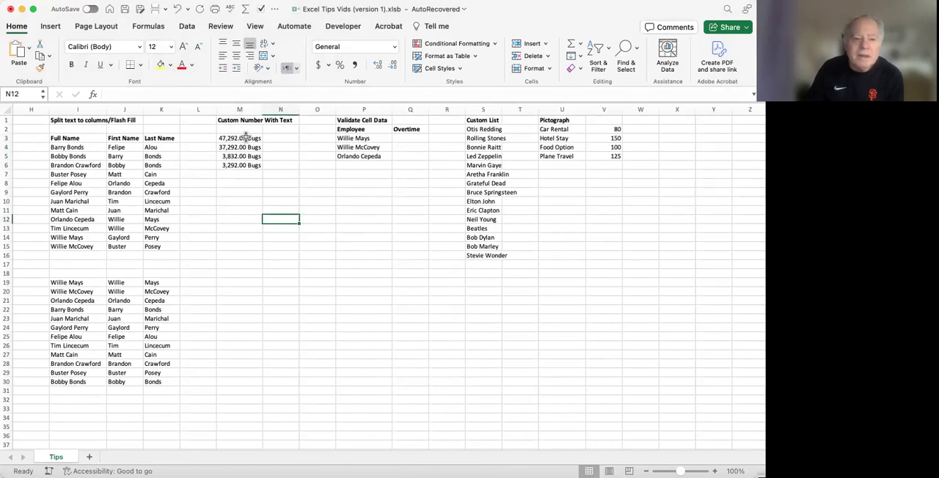
{"action": "left_click", "coordinate": [239, 137]}
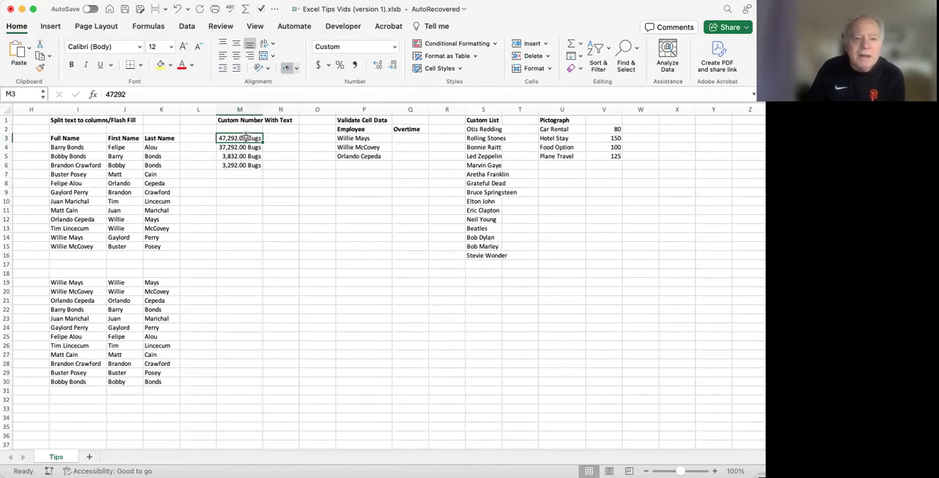
{"action": "left_click_drag", "start_coordinate": [240, 138], "coordinate": [239, 165]}
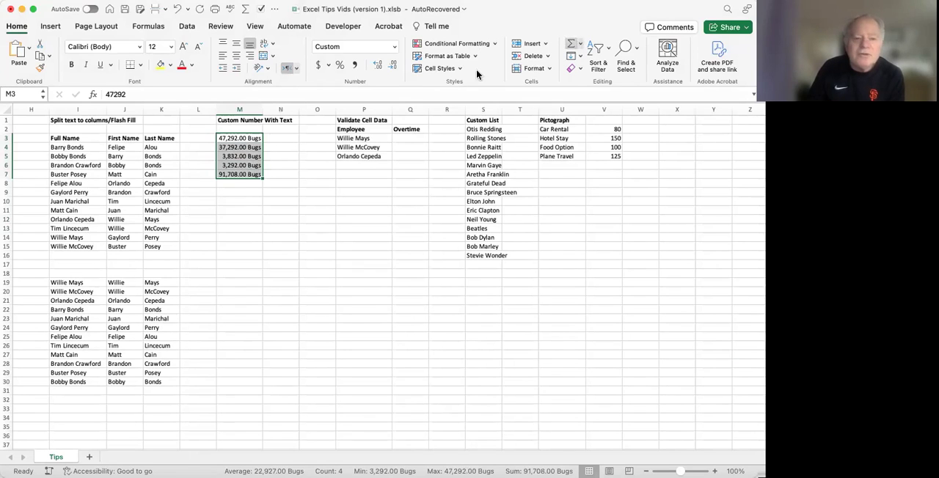
{"action": "left_click", "coordinate": [239, 183]}
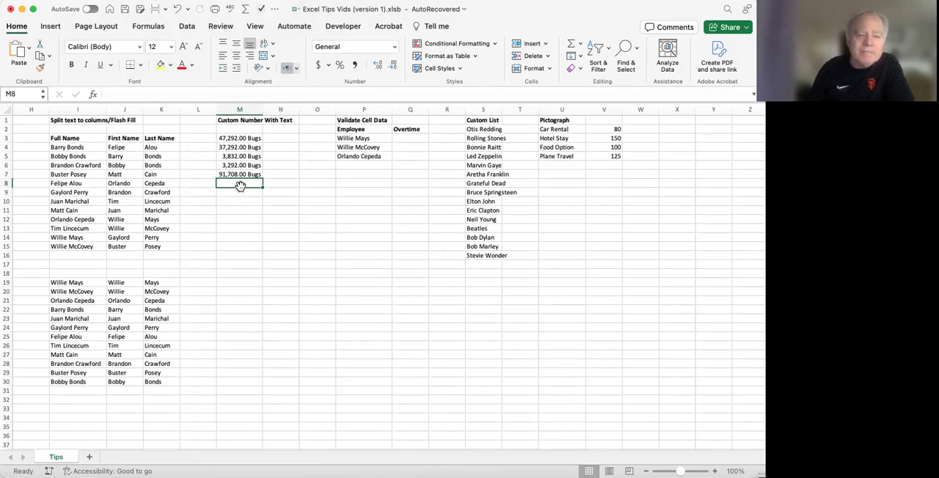
Strip the decimals from the M3:M7 Bugs amounts and total, then check two cells' stored values.
{"action": "left_click_drag", "start_coordinate": [239, 138], "coordinate": [240, 156]}
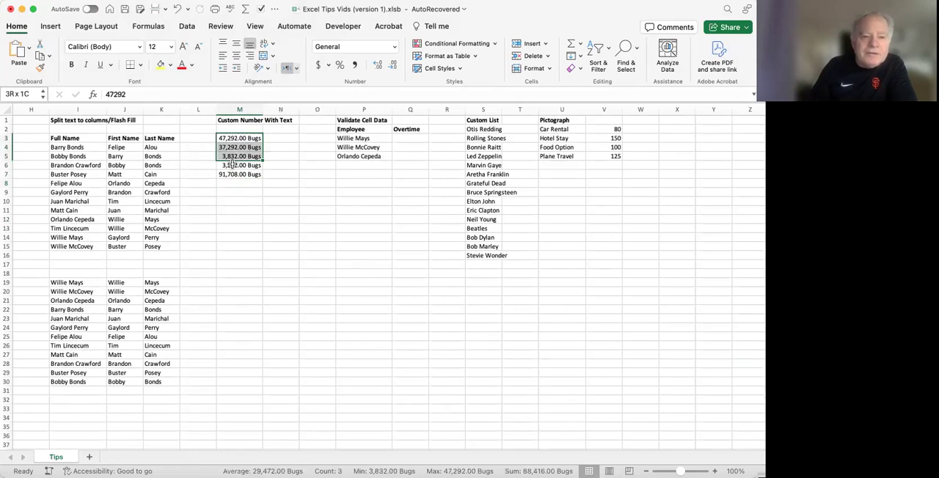
{"action": "left_click_drag", "start_coordinate": [240, 147], "coordinate": [240, 174]}
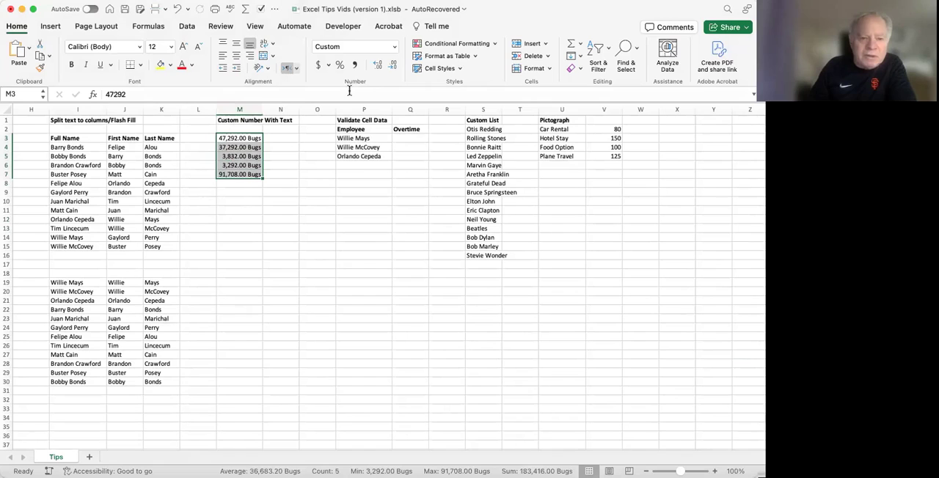
{"action": "left_click", "coordinate": [395, 65]}
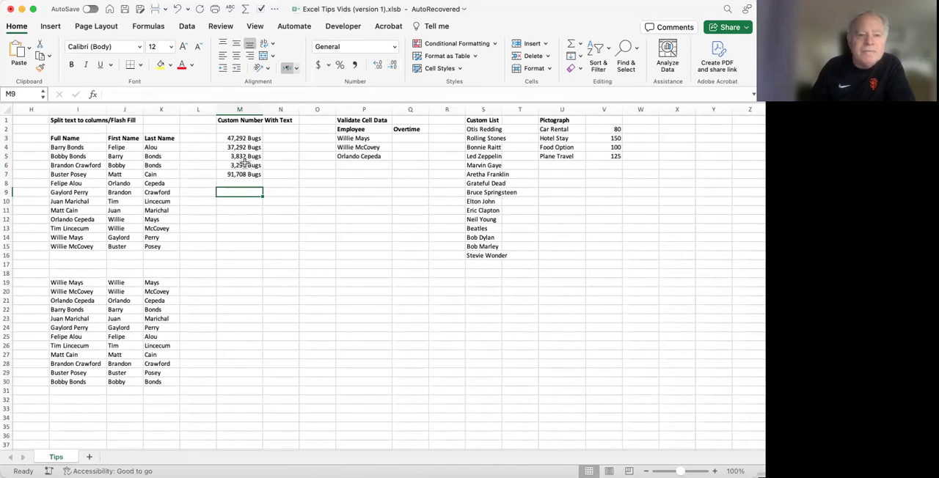
{"action": "left_click", "coordinate": [239, 138]}
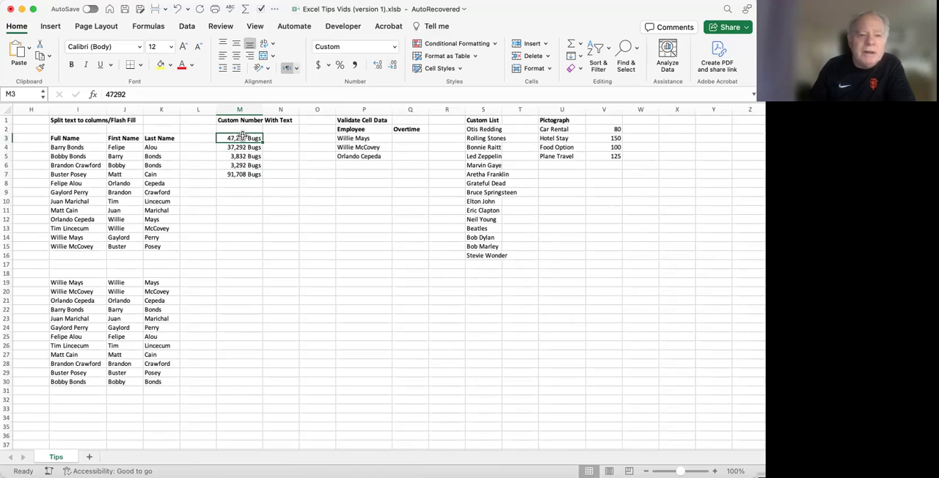
{"action": "left_click", "coordinate": [239, 146]}
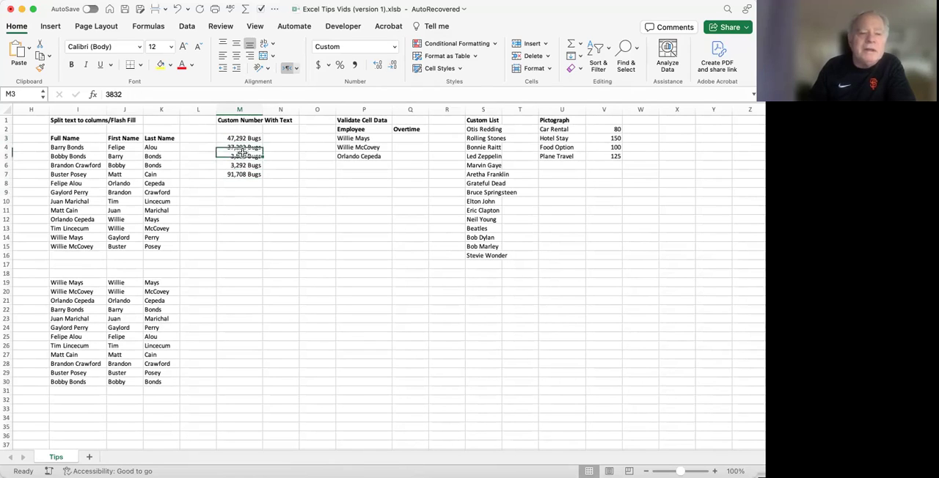